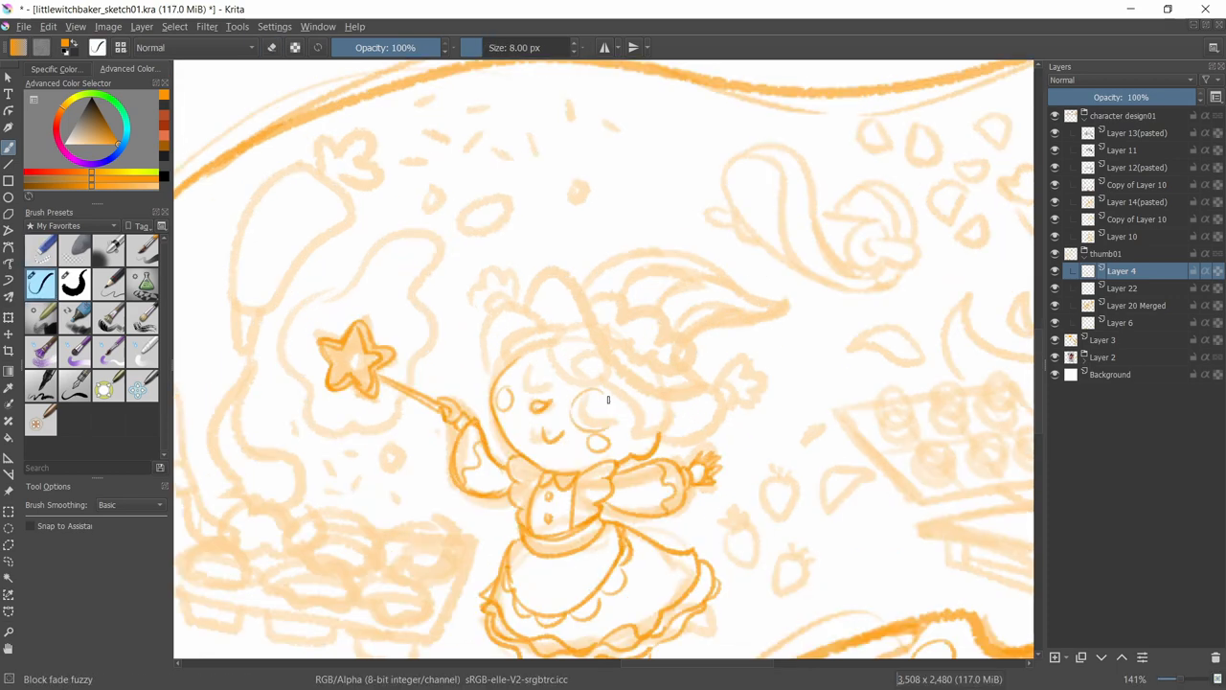
# Step: Refine the witch's face and the scene outlines with brush strokes on the sketch layer
pyautogui.moveTo(536, 374); pyautogui.dragTo(594, 422)
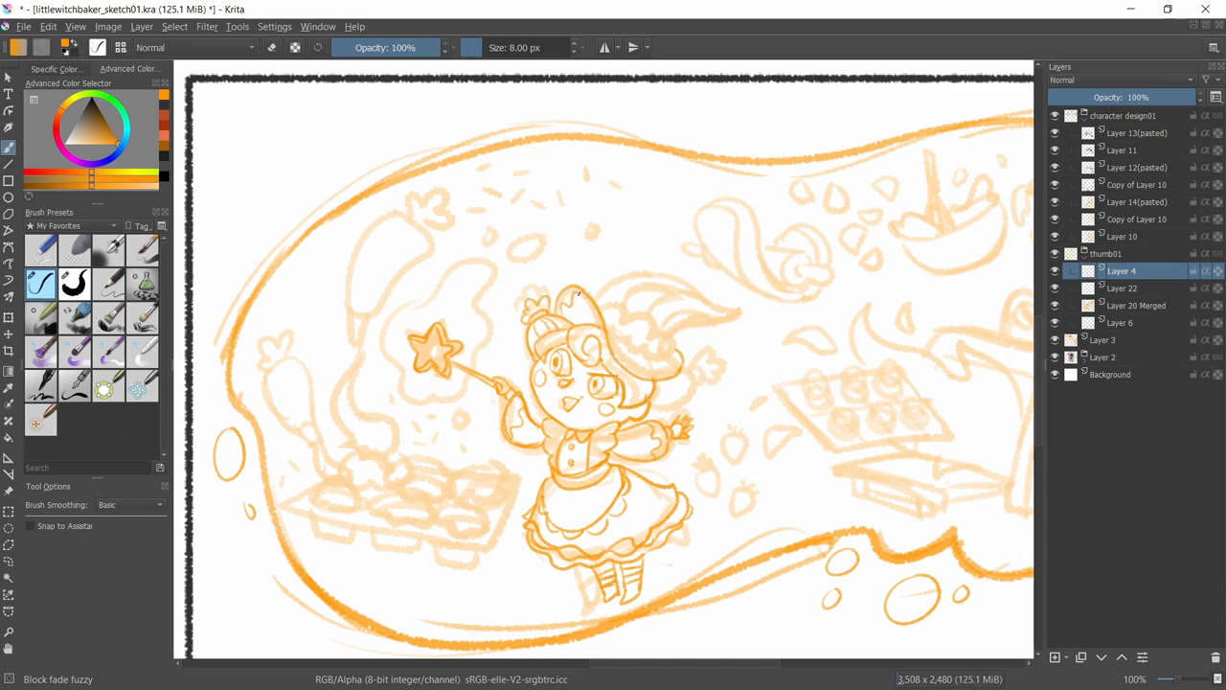
pyautogui.moveTo(574, 297); pyautogui.dragTo(752, 306)
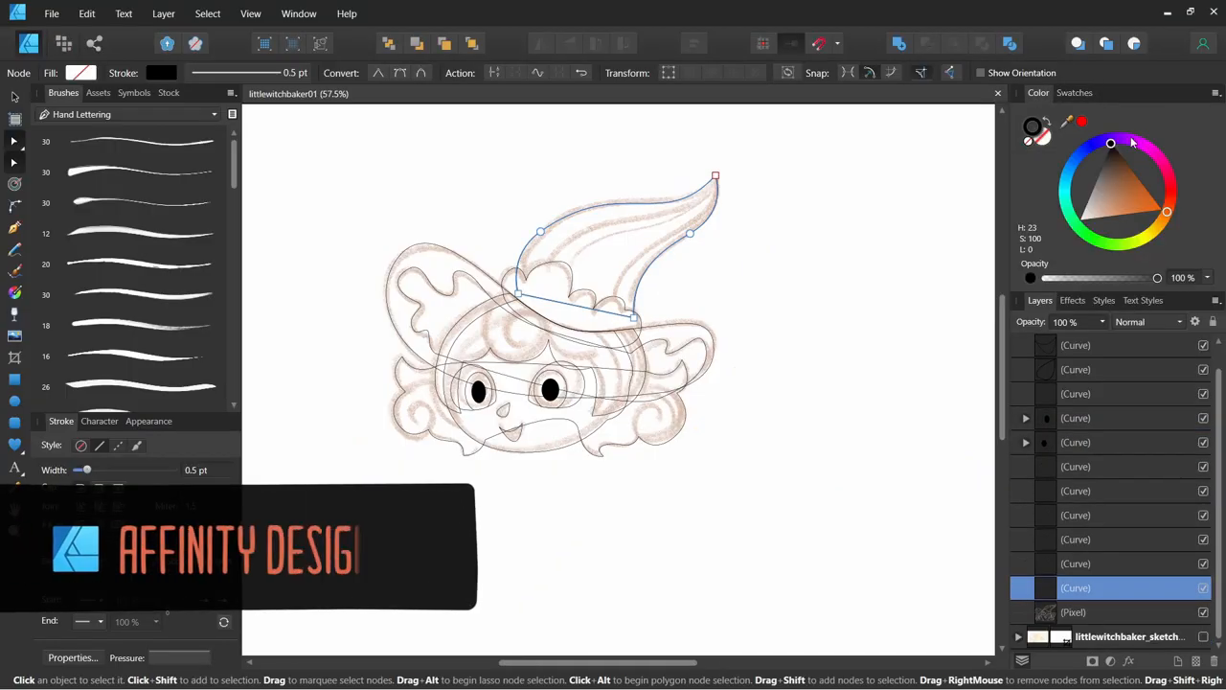
# Step: Give the face a skin-tone fill and name the eye-white and pupil swatches
pyautogui.click(1119, 141)
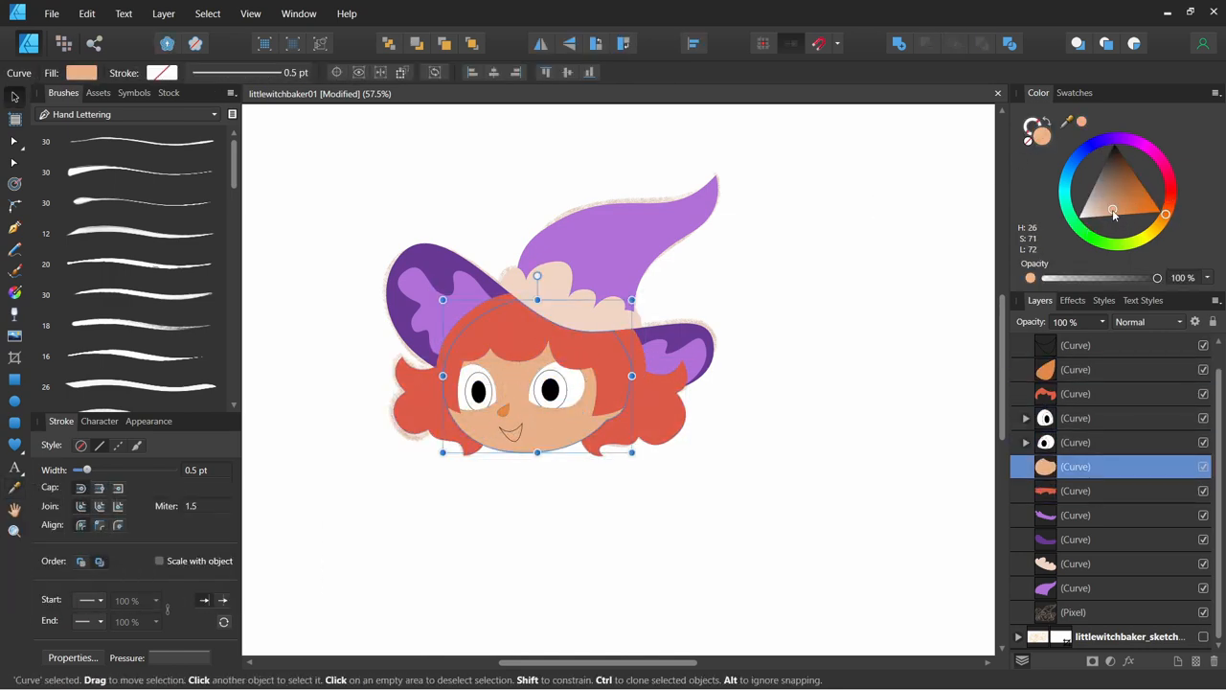
pyautogui.click(1113, 216)
pyautogui.write('eyewhite01')
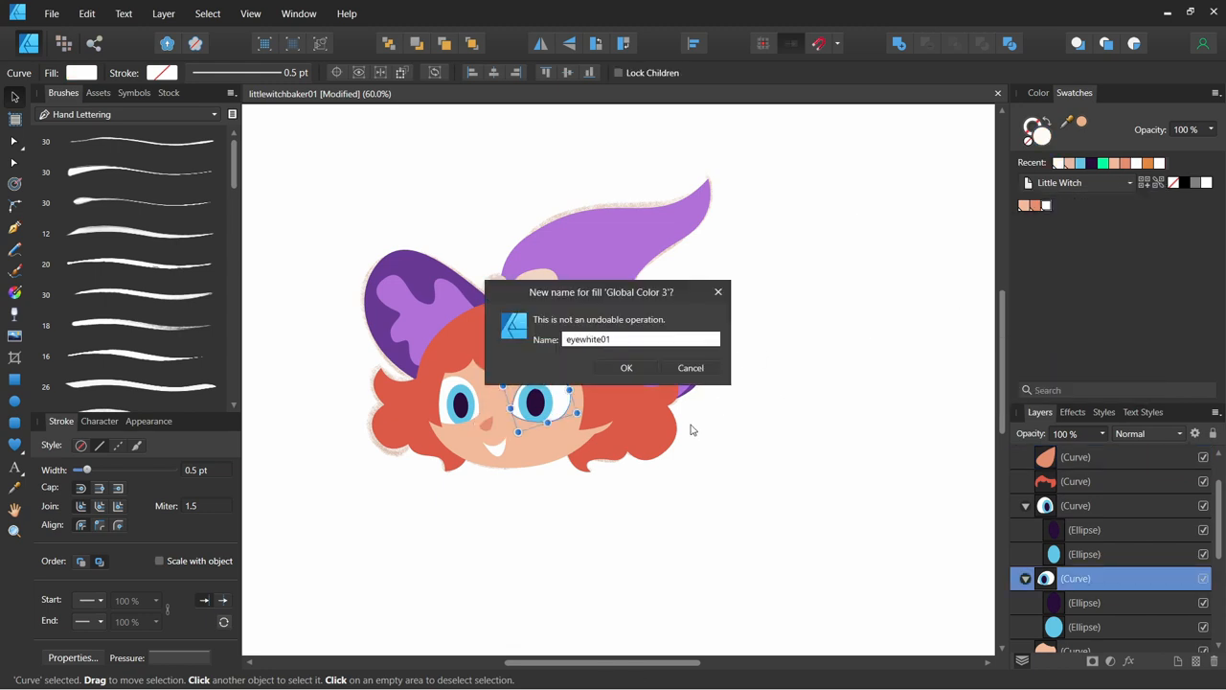
pyautogui.click(627, 367)
pyautogui.write('eye pi')
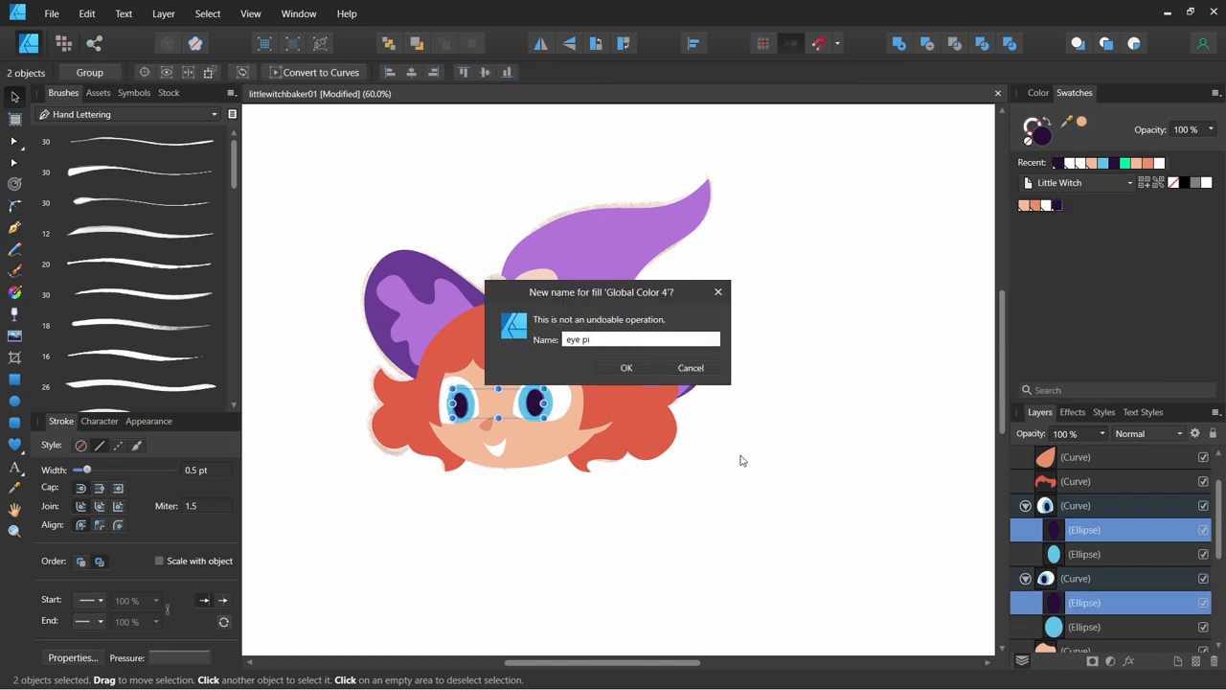
pyautogui.click(627, 367)
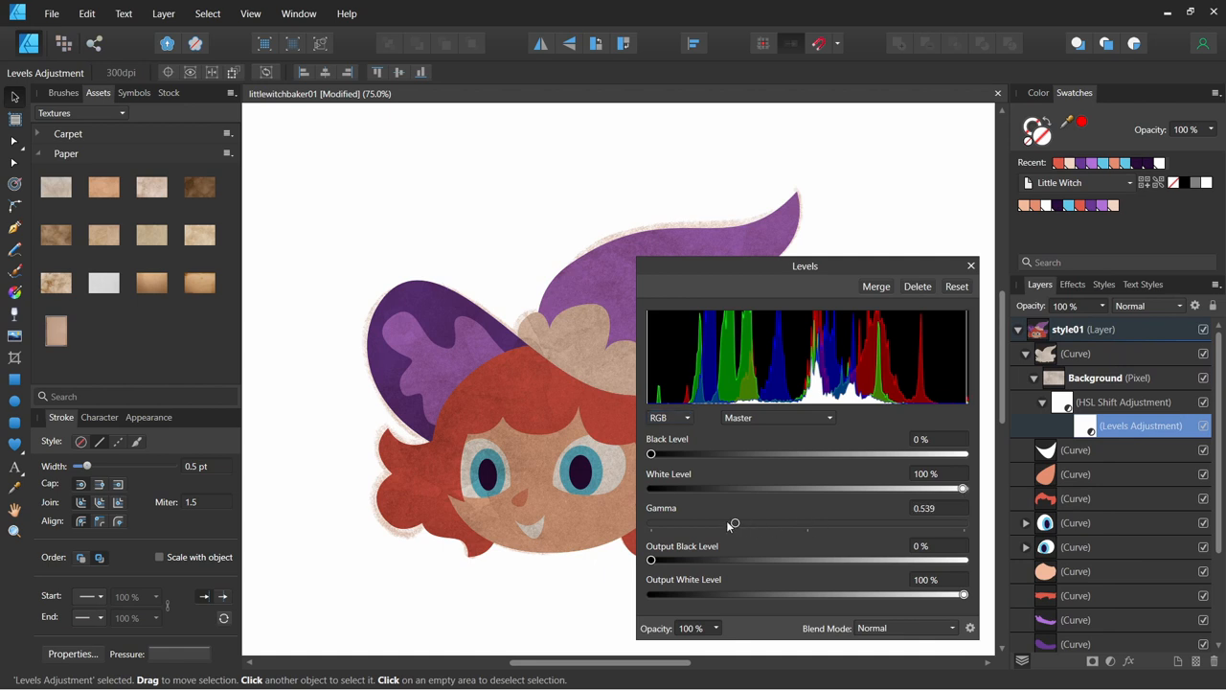
# Step: Lighten the paper texture with Levels, then add a masked dark purple rectangle over the hat cone
pyautogui.moveTo(964, 489); pyautogui.dragTo(886, 489)
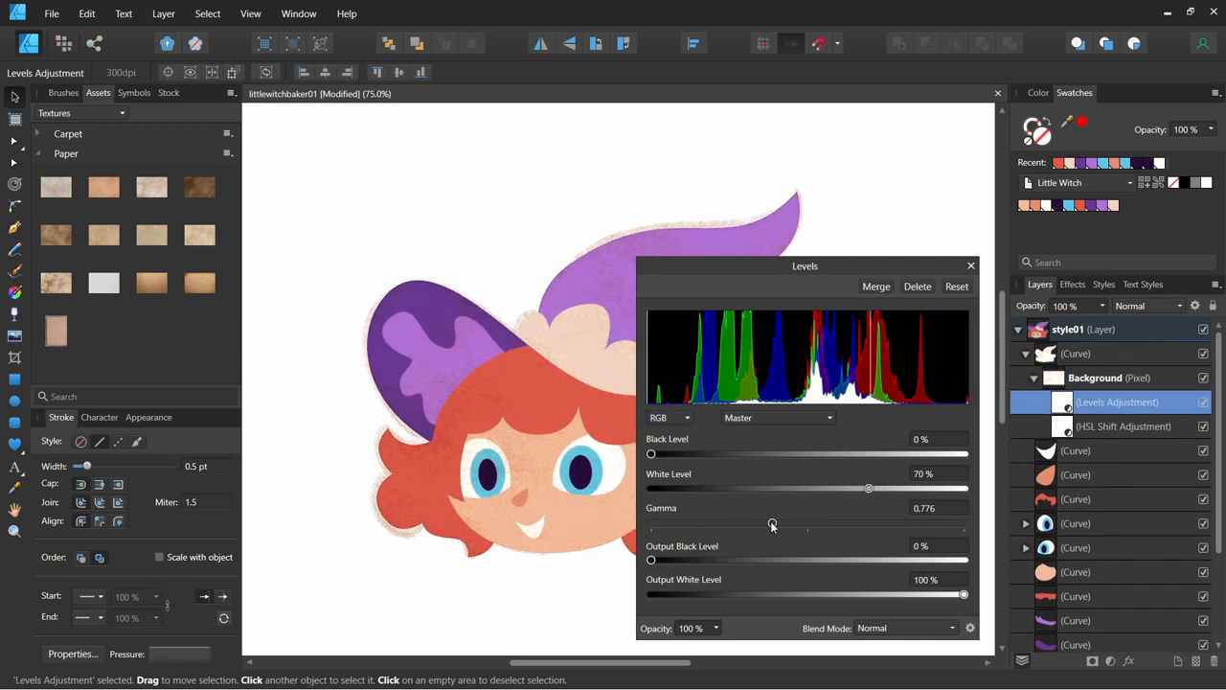
pyautogui.click(971, 265)
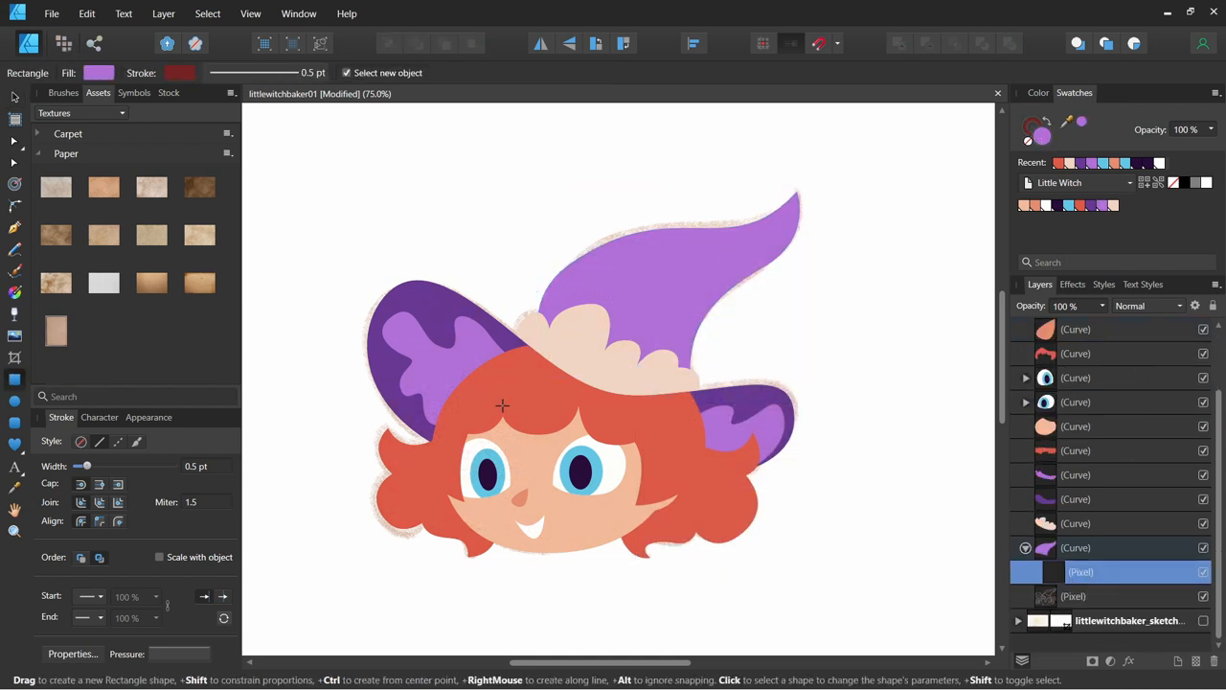
pyautogui.moveTo(514, 175); pyautogui.dragTo(808, 415)
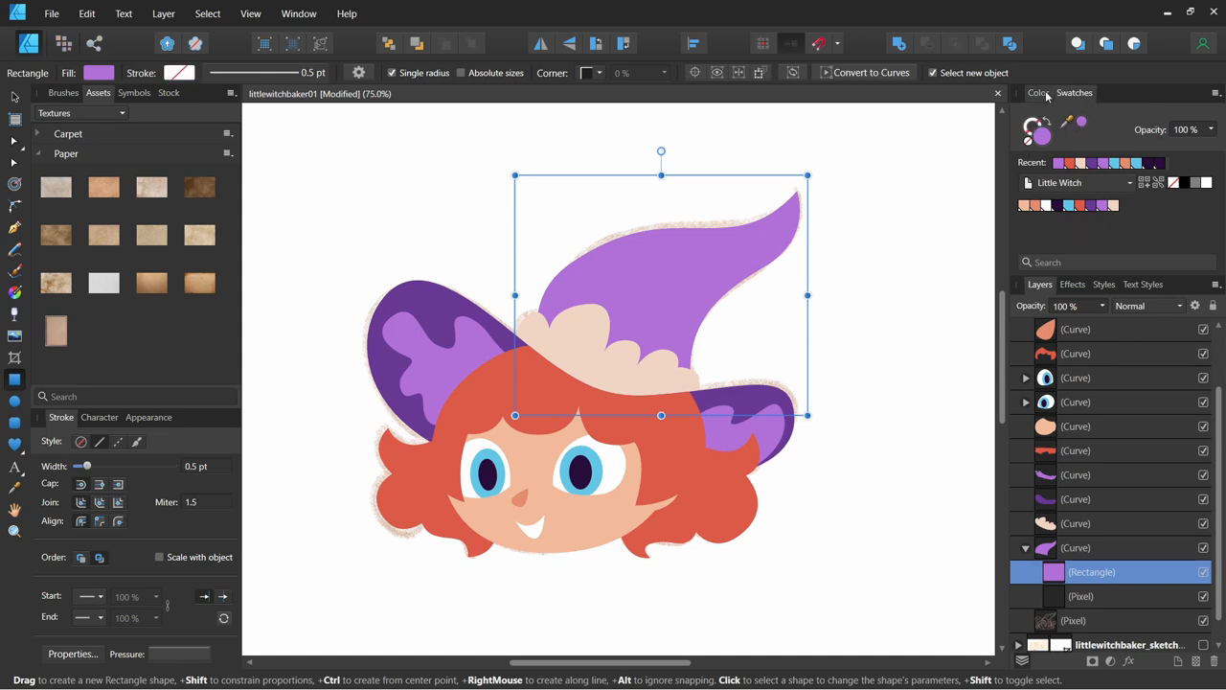
pyautogui.click(1038, 92)
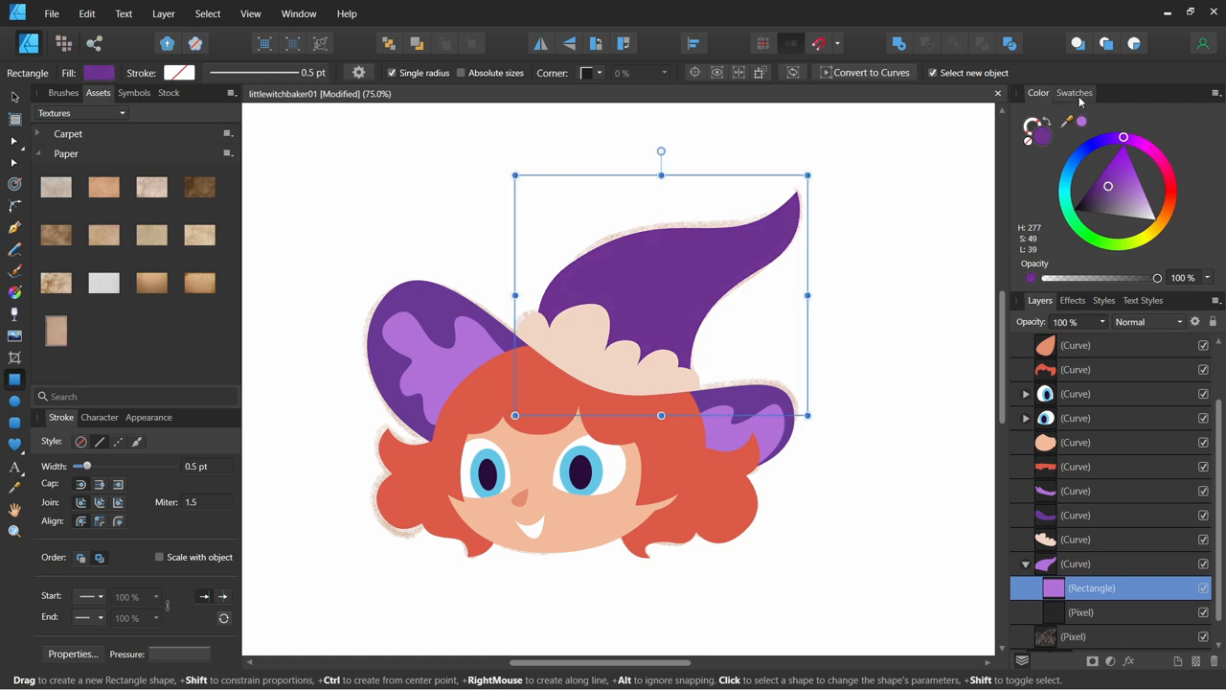
pyautogui.click(1074, 92)
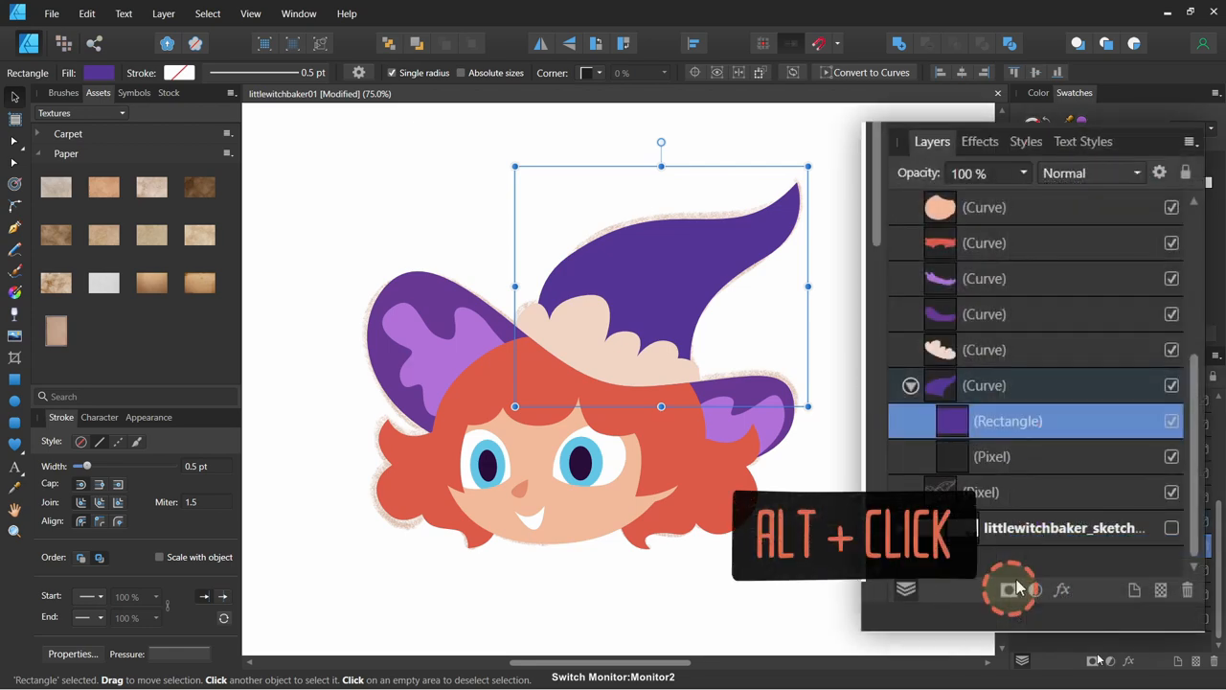
pyautogui.click(1008, 589)
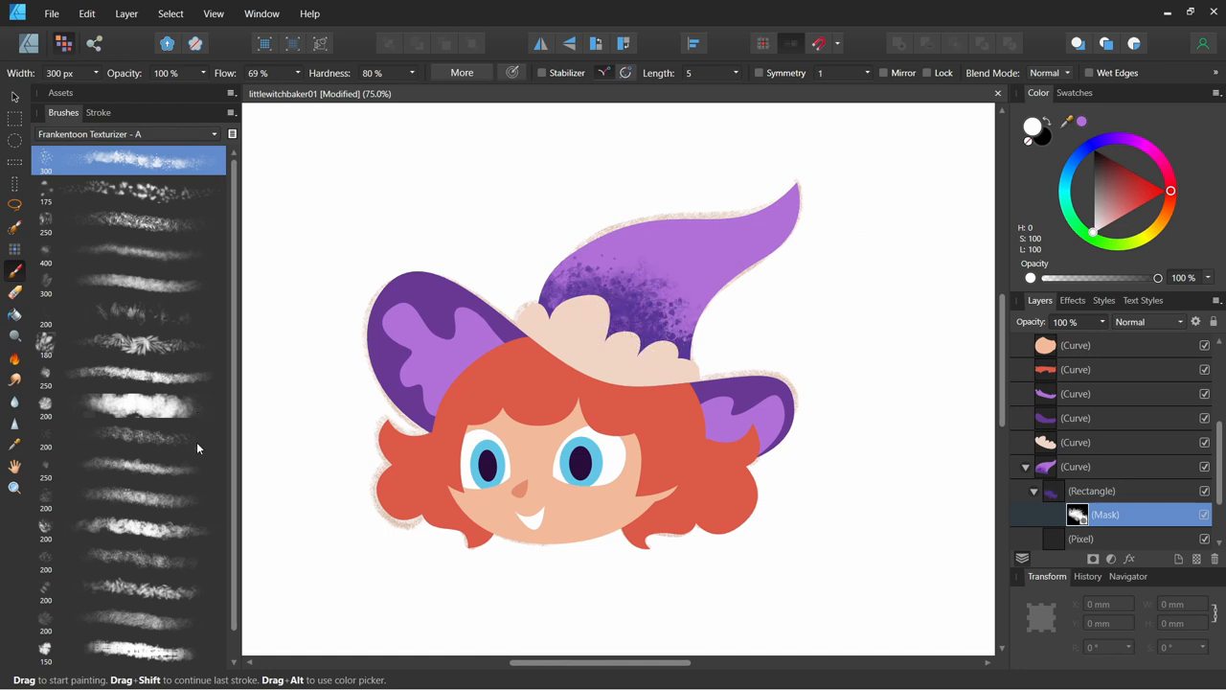
# Step: Choose a grainy Frankentoon Texturizer brush for painting the hat's shading mask
pyautogui.click(129, 651)
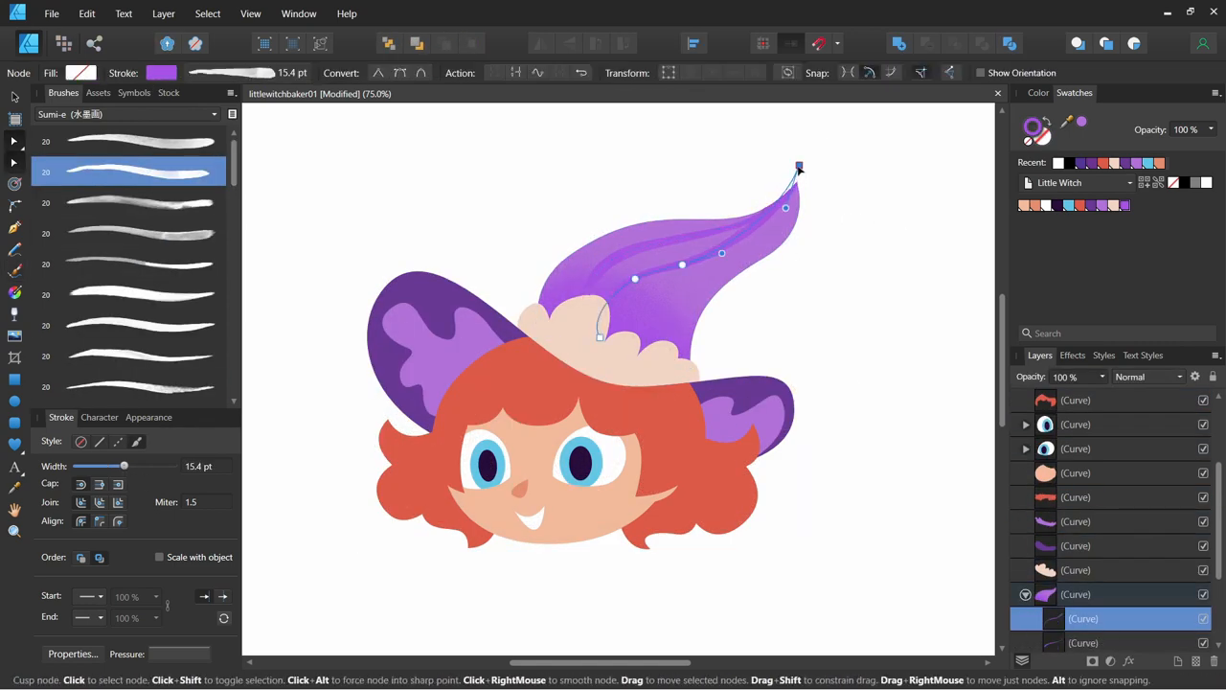
# Step: Thin the Sumi-e fold stroke and reshape it along the hat cone
pyautogui.click(127, 387)
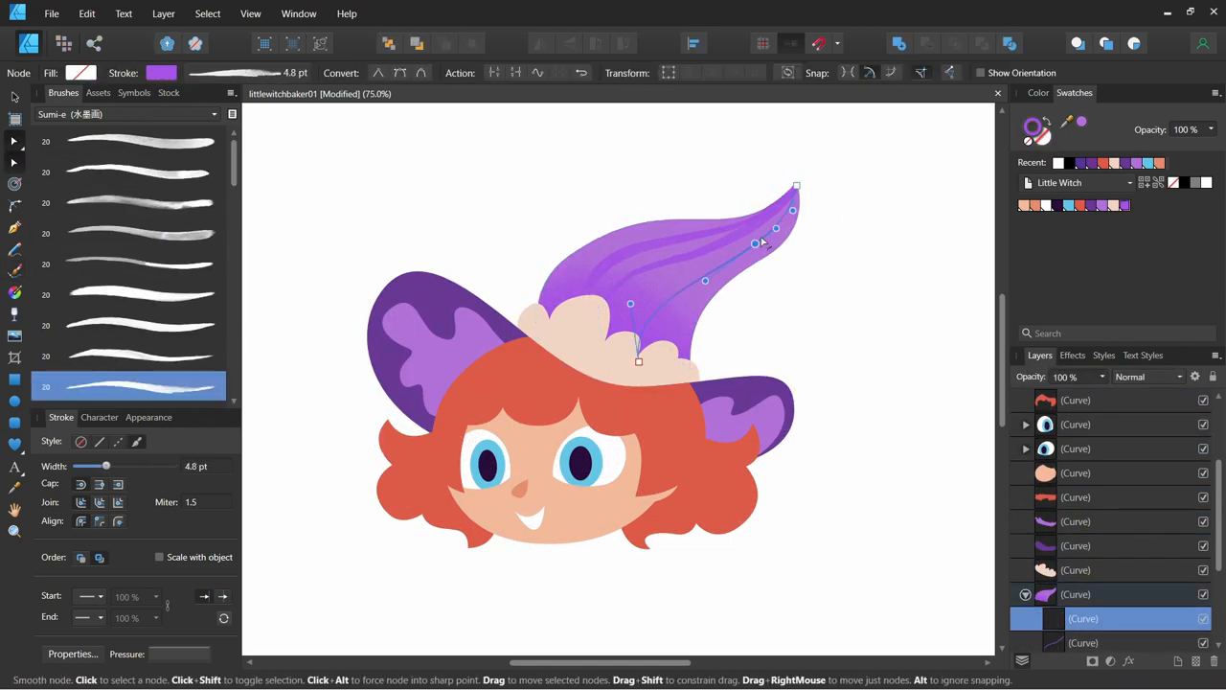
pyautogui.moveTo(107, 466); pyautogui.dragTo(129, 466)
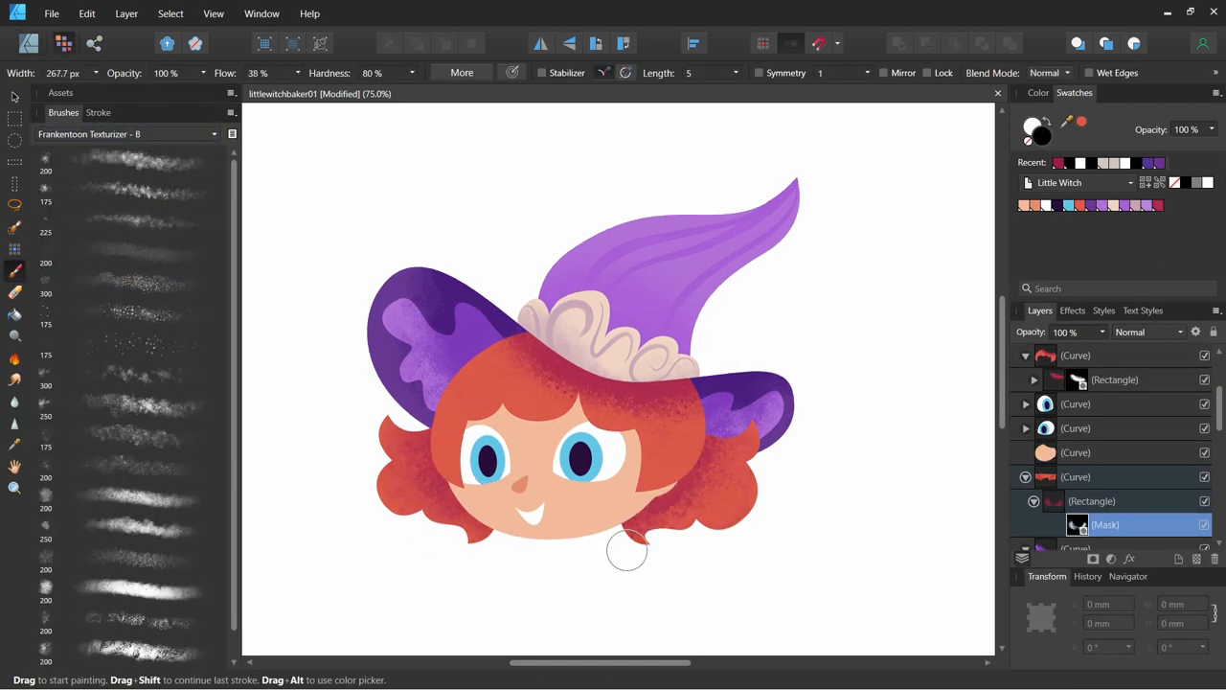
# Step: Begin painting textured shadow onto the witch's hair
pyautogui.click(14, 97)
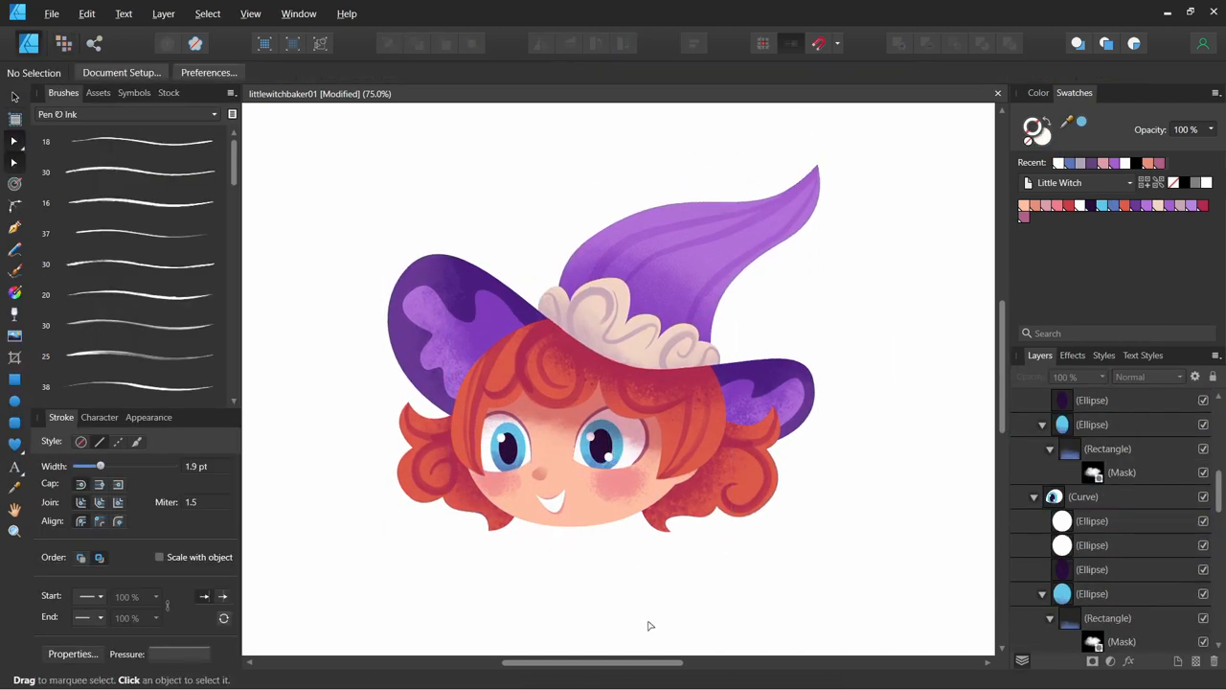
pyautogui.click(503, 436)
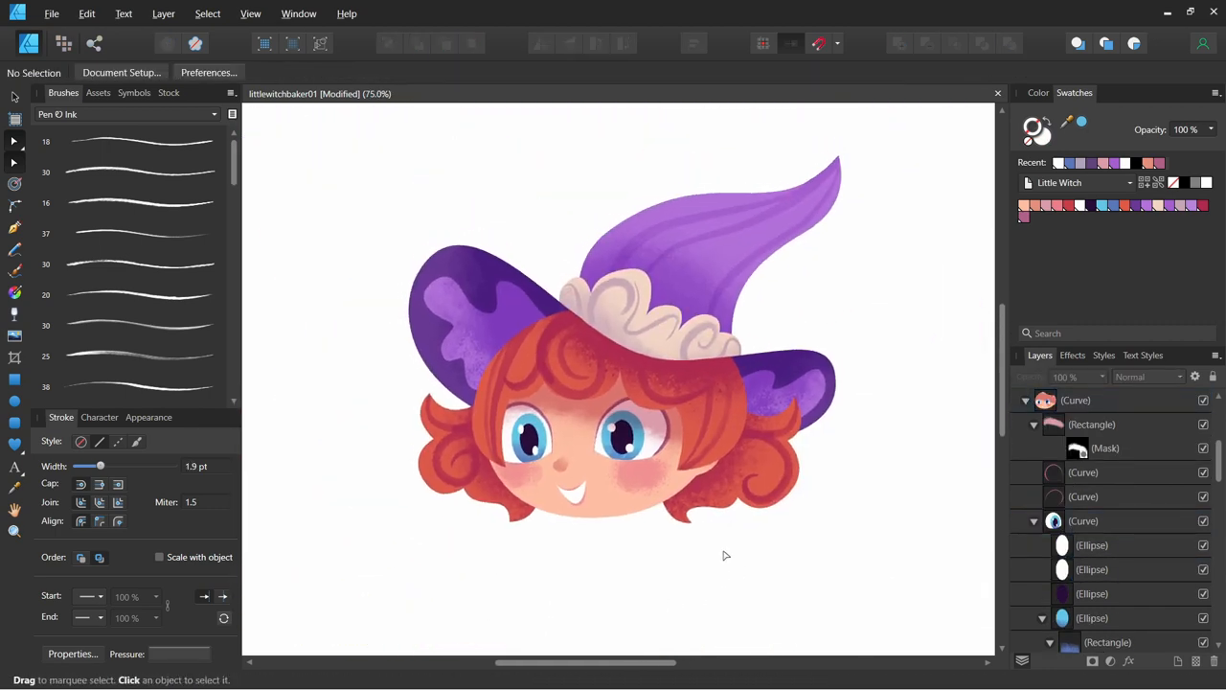
pyautogui.click(531, 442)
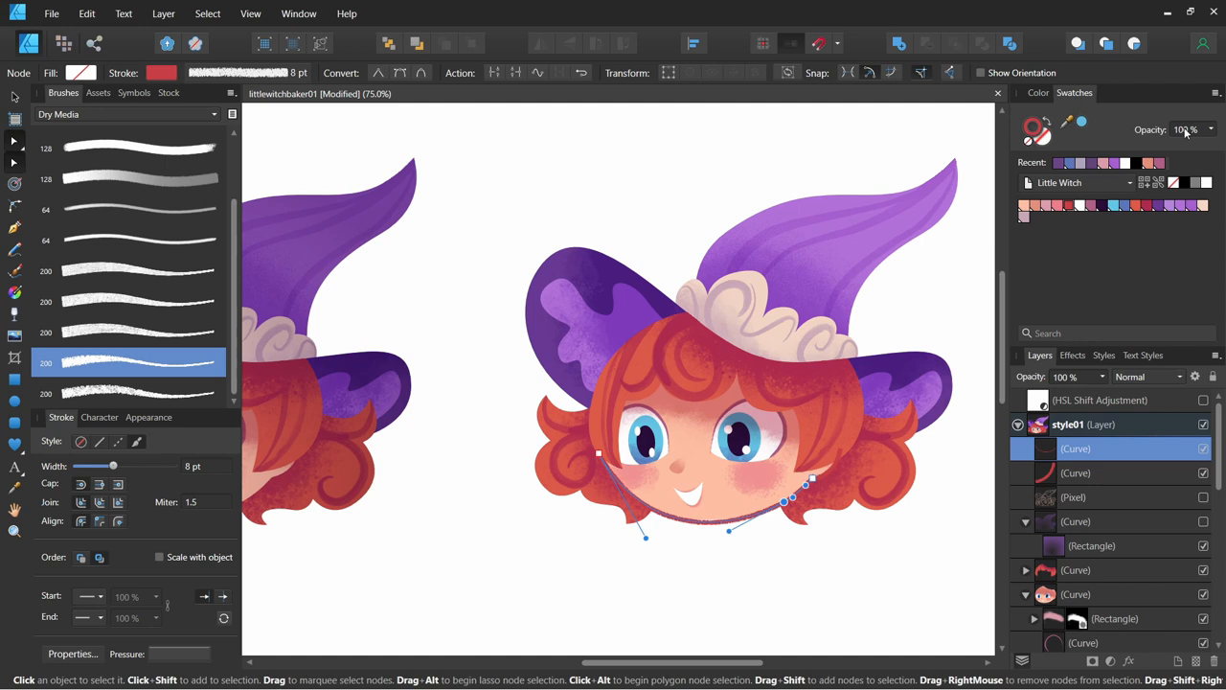
# Step: Adjust the chin stroke's opacity, then set both chin strokes to the Erase blend mode
pyautogui.click(1076, 472)
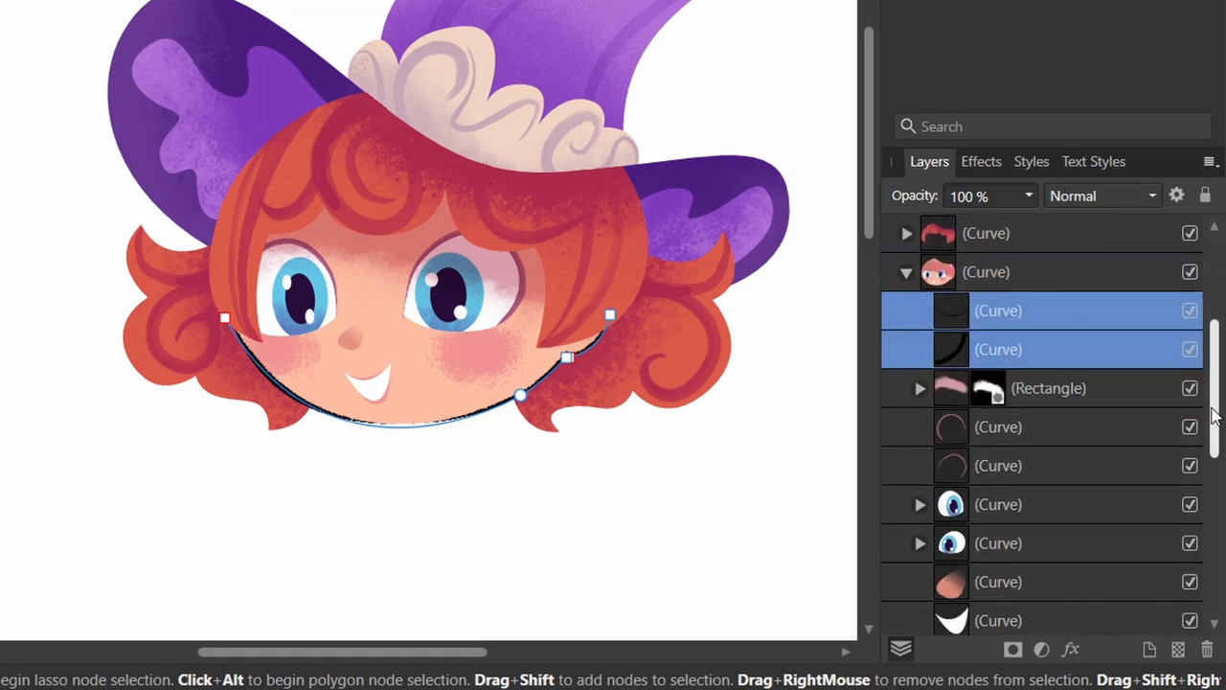
pyautogui.click(1102, 196)
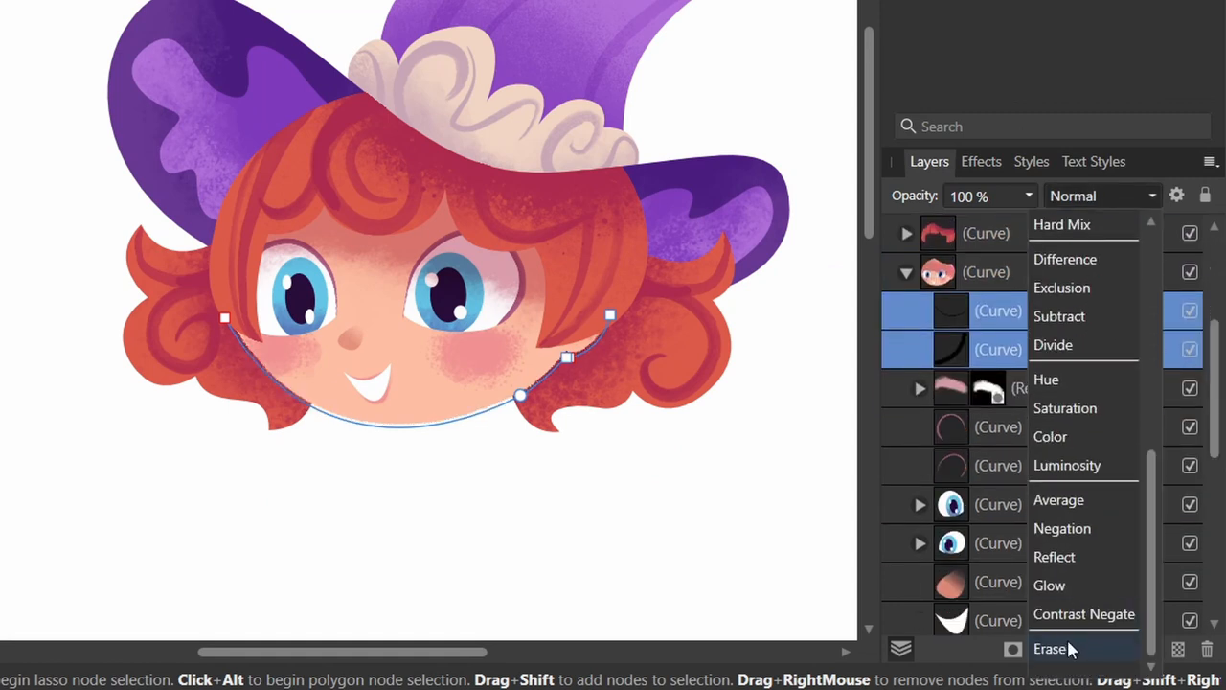
pyautogui.click(1051, 649)
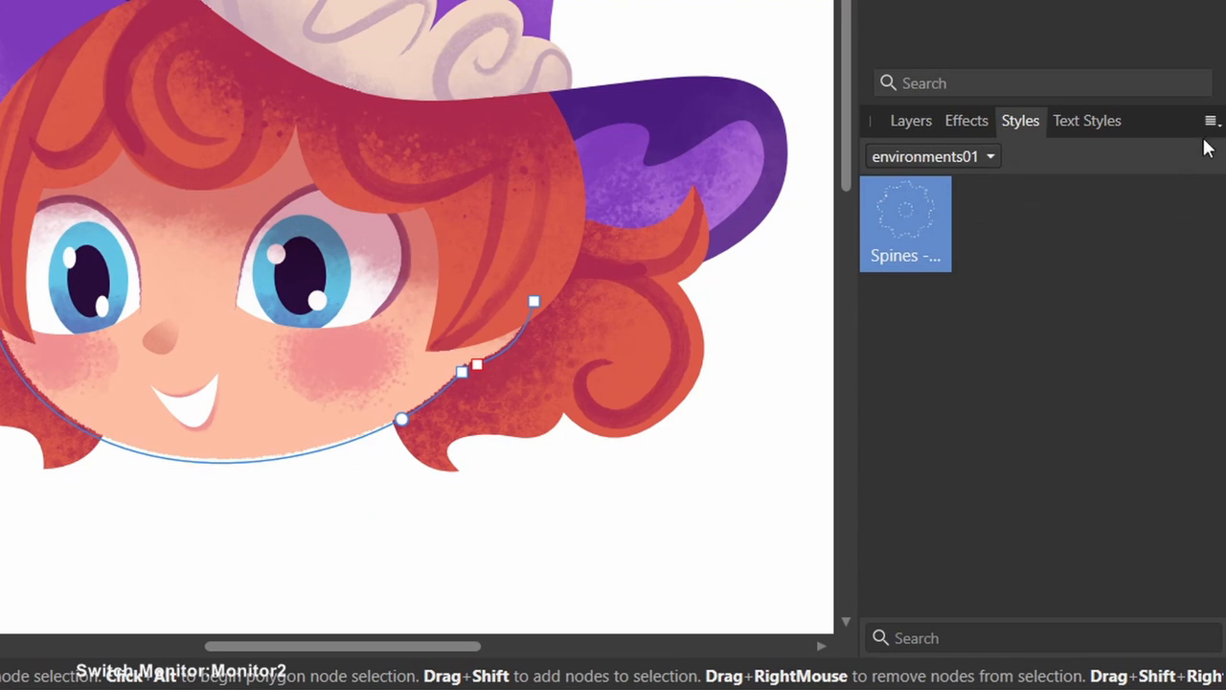
# Step: Add a style category named Storybook, save a style into it, and open its options
pyautogui.click(1211, 119)
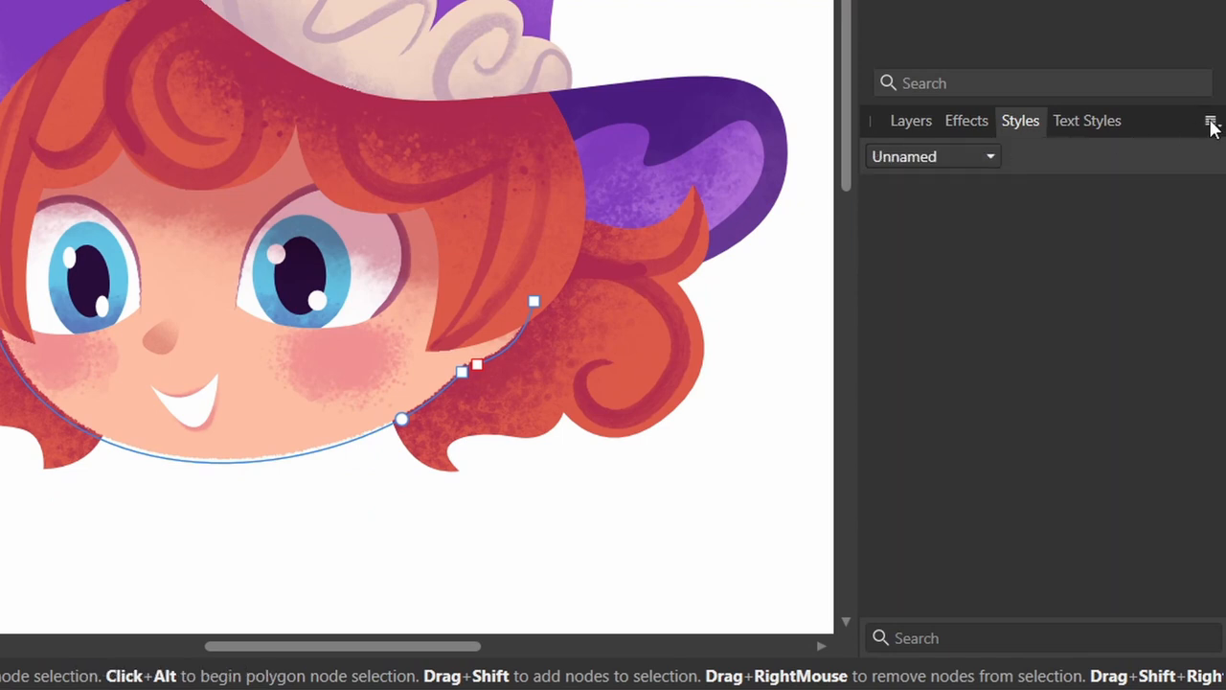
pyautogui.click(1211, 120)
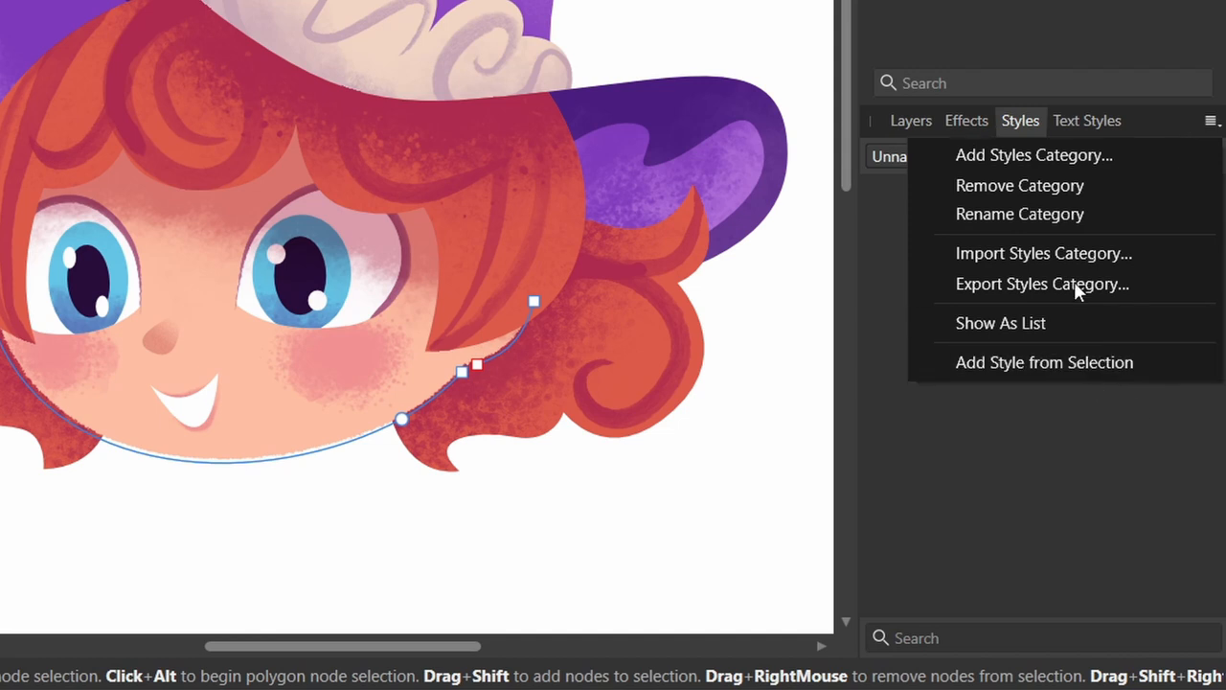
pyautogui.click(1020, 214)
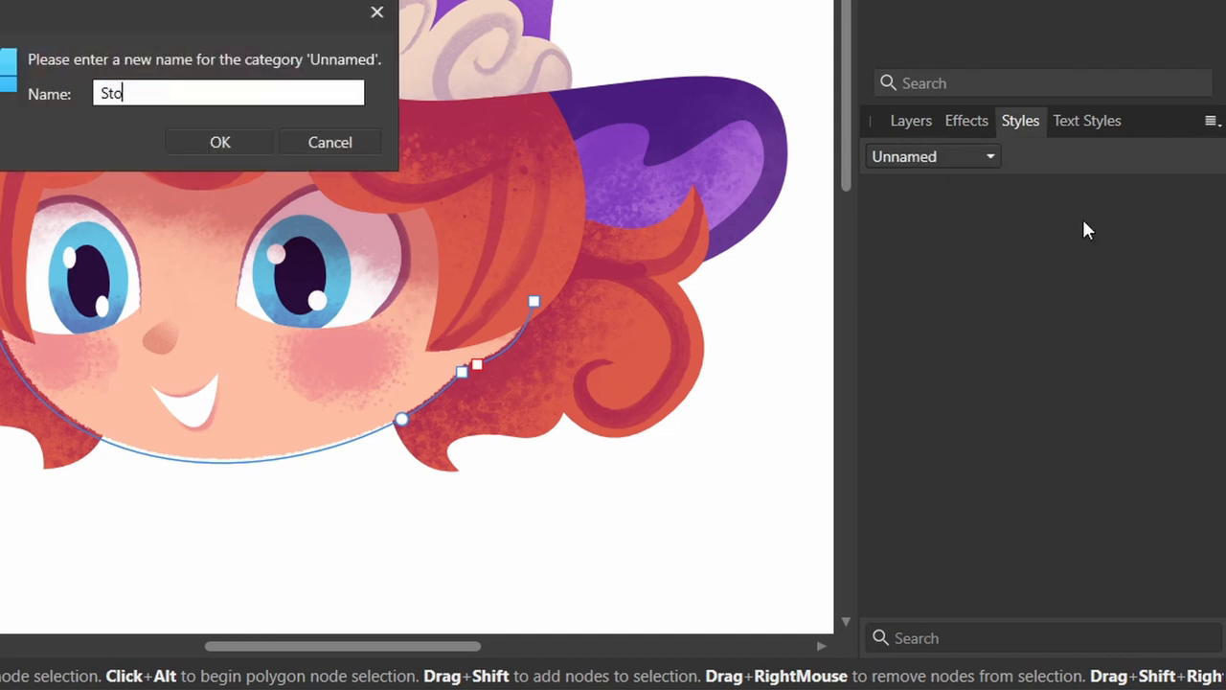
pyautogui.write('rybook')
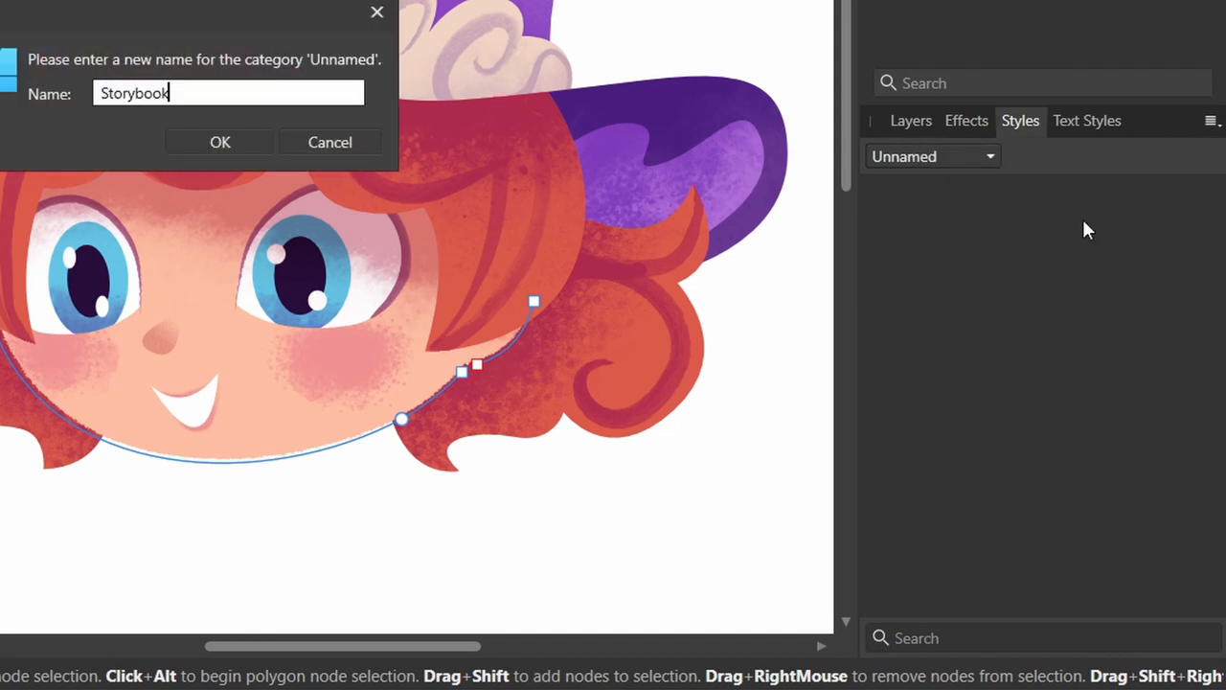
pyautogui.click(220, 142)
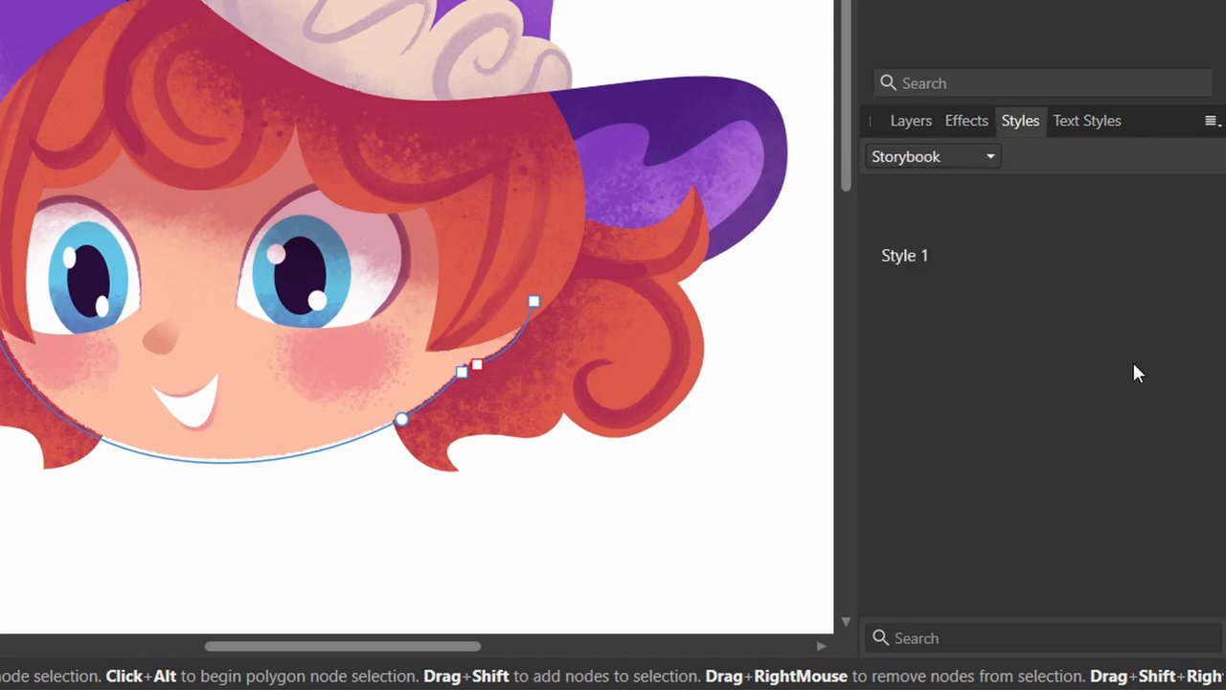
pyautogui.rightClick(906, 221)
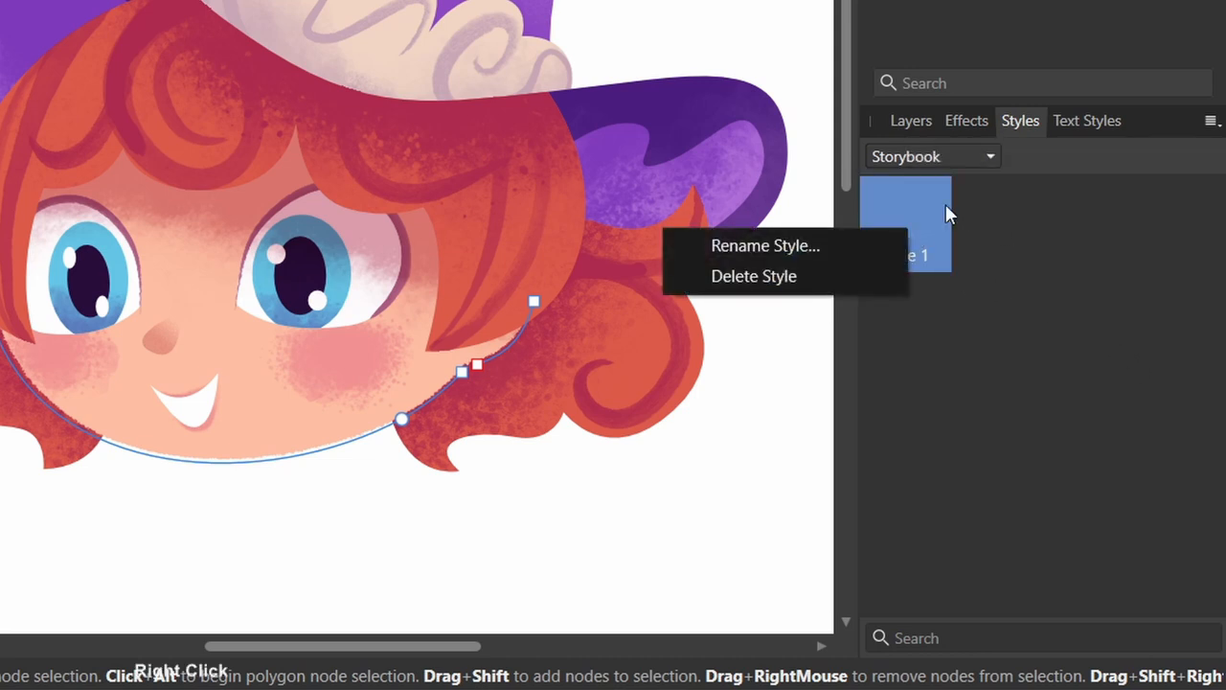
# Step: Rename the saved style and expand the hat tip's outline outward with a small contour
pyautogui.click(765, 245)
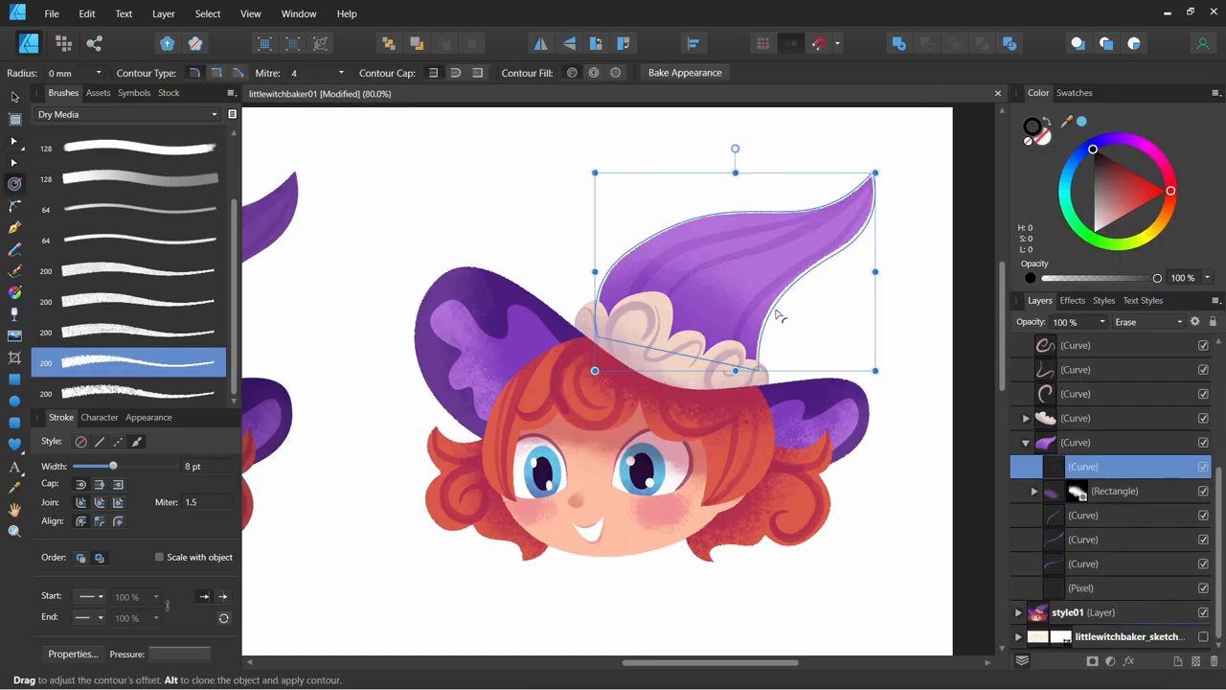
pyautogui.moveTo(113, 465); pyautogui.dragTo(123, 466)
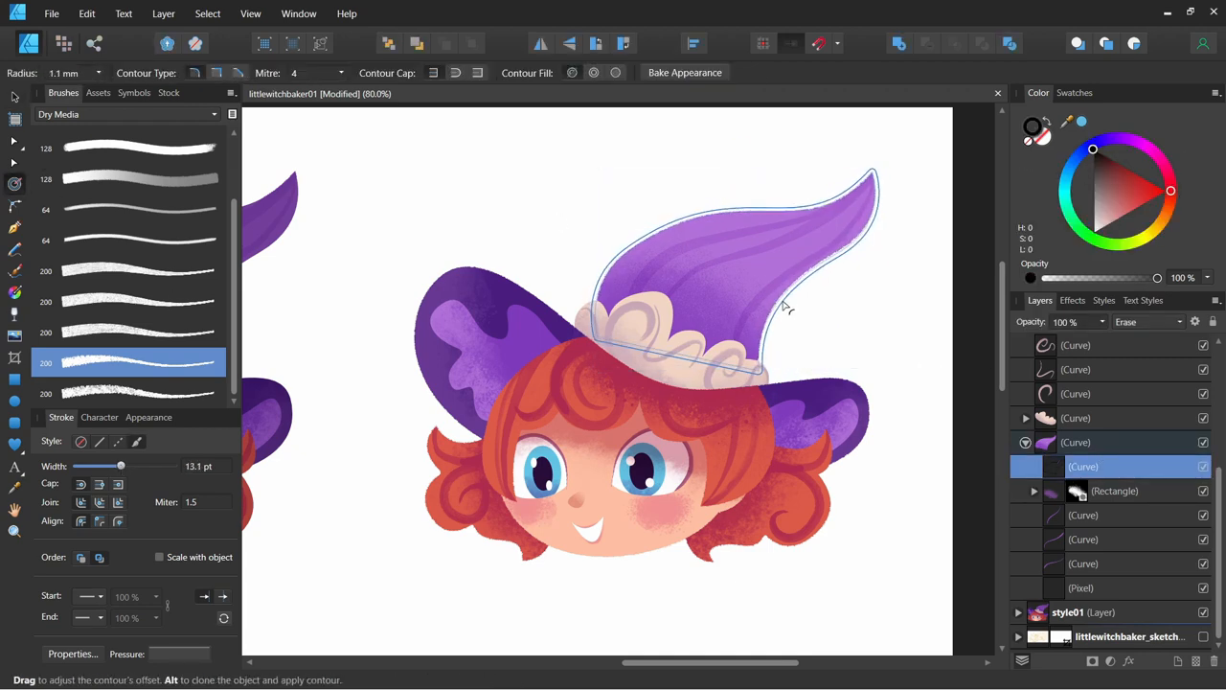
pyautogui.click(1083, 418)
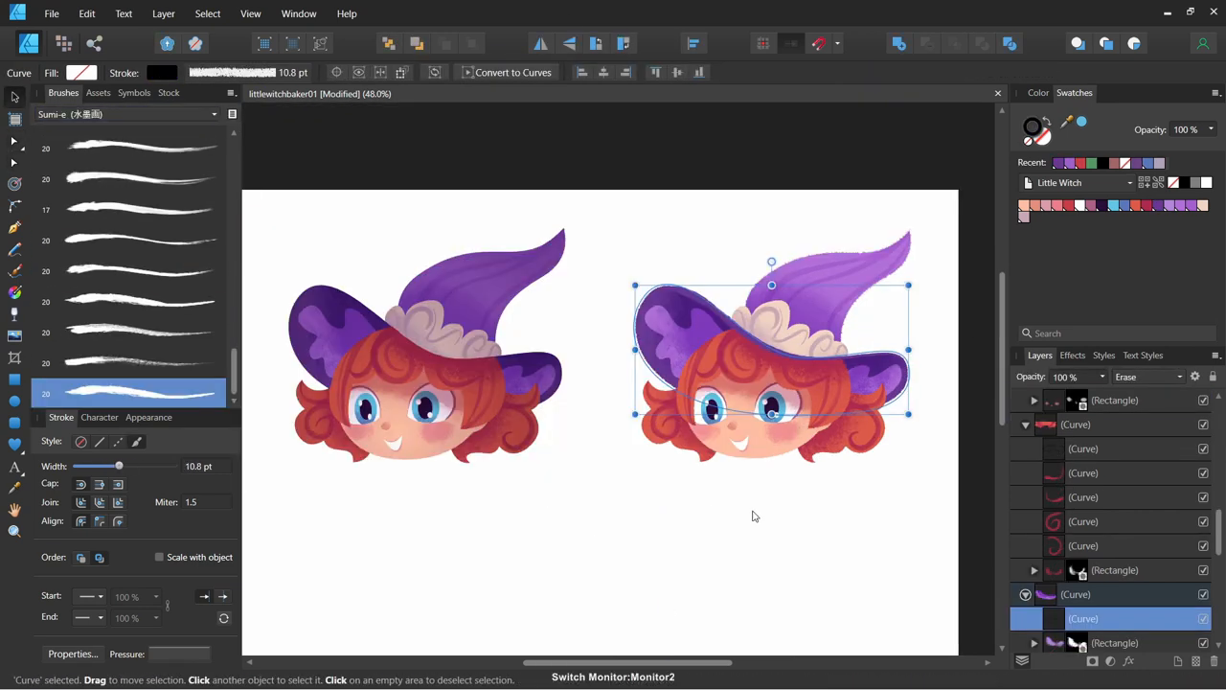
# Step: Tune the hat's textured outline width, inset it with Contour, and enable the HSL grayscale preview
pyautogui.moveTo(119, 465); pyautogui.dragTo(147, 466)
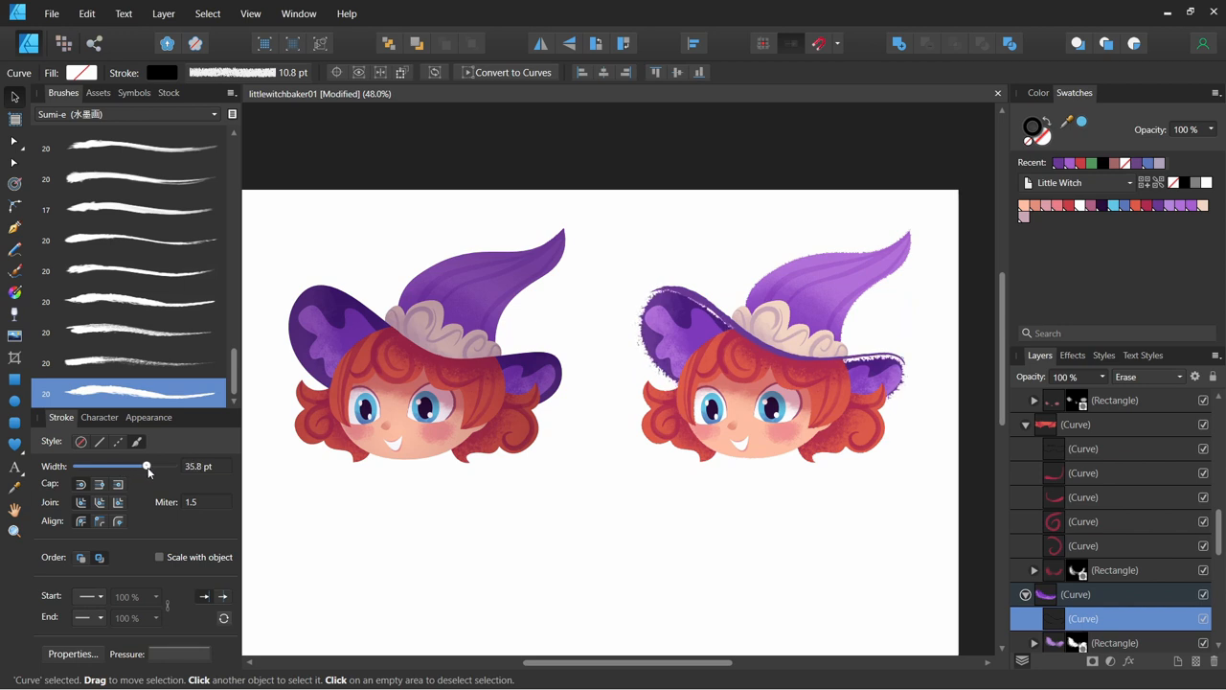
pyautogui.moveTo(145, 465); pyautogui.dragTo(127, 466)
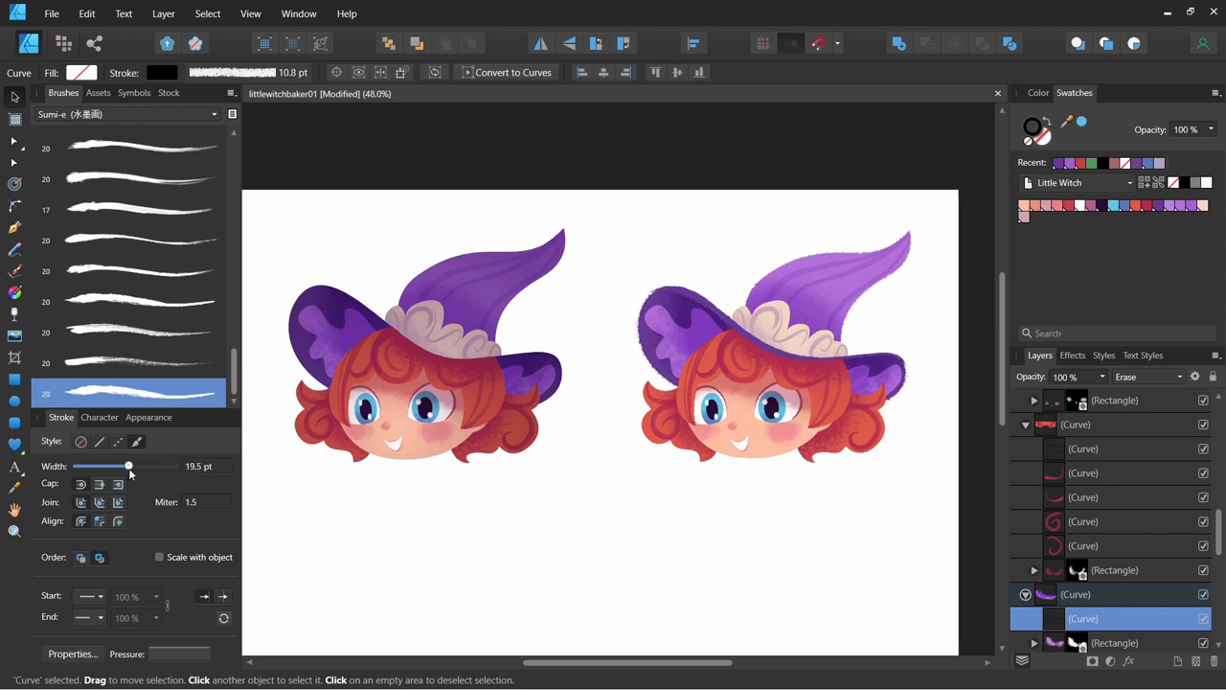
pyautogui.moveTo(127, 465); pyautogui.dragTo(131, 466)
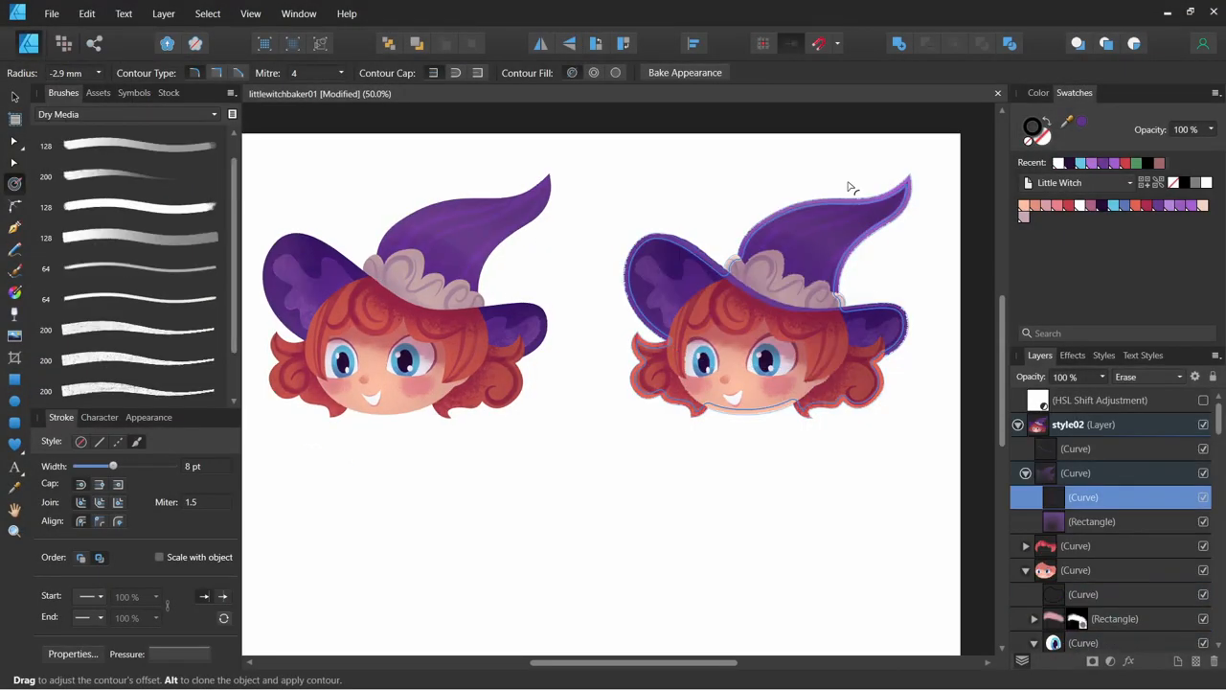
pyautogui.moveTo(112, 466); pyautogui.dragTo(119, 466)
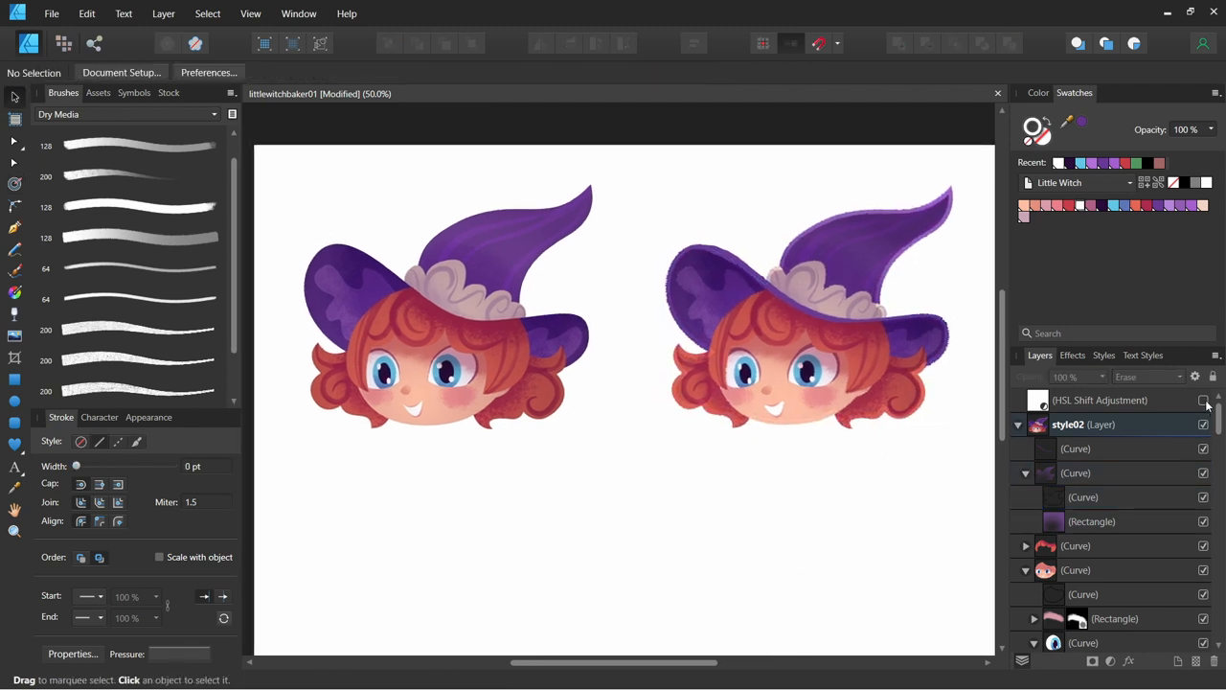
pyautogui.click(1204, 400)
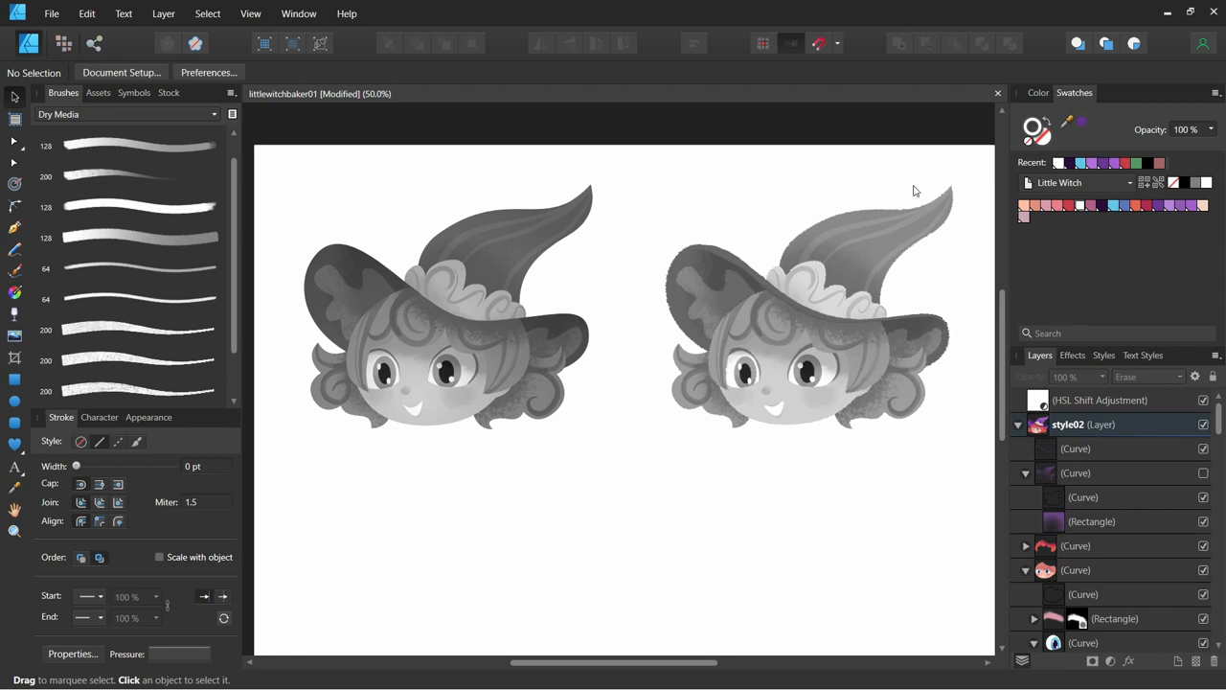
pyautogui.click(1019, 425)
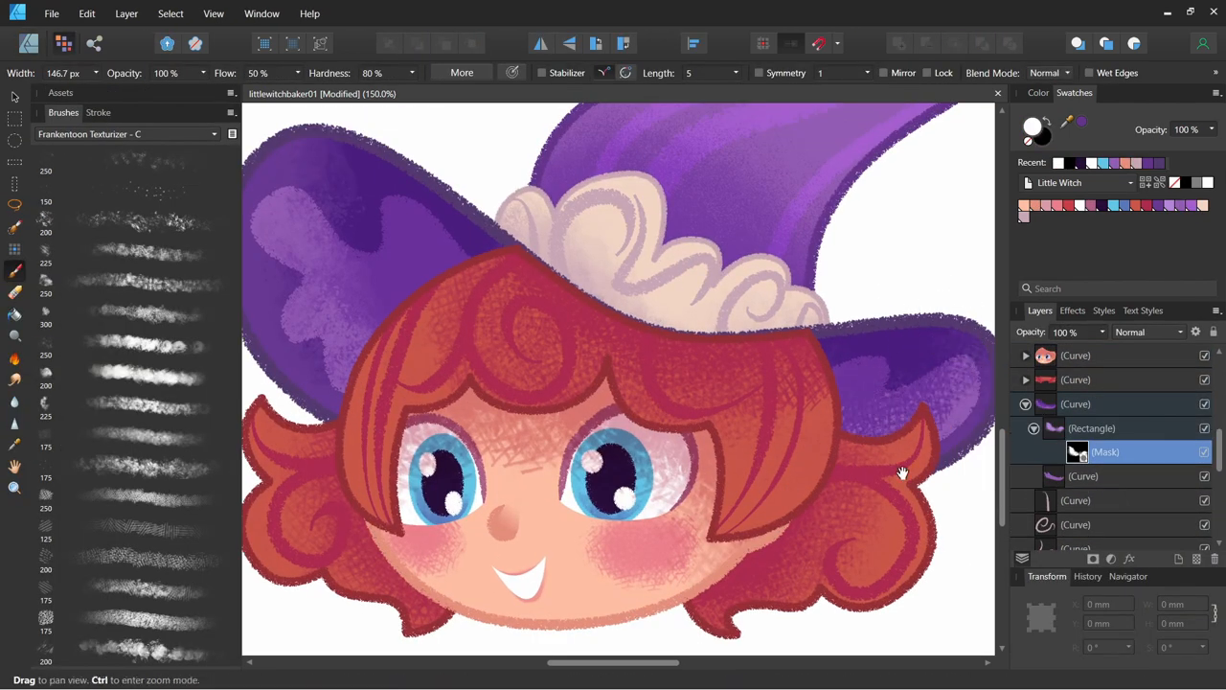
# Step: Paint rough Frankentoon Texturizer texture along the edges of the purple hat's mask
pyautogui.moveTo(901, 472); pyautogui.dragTo(839, 587)
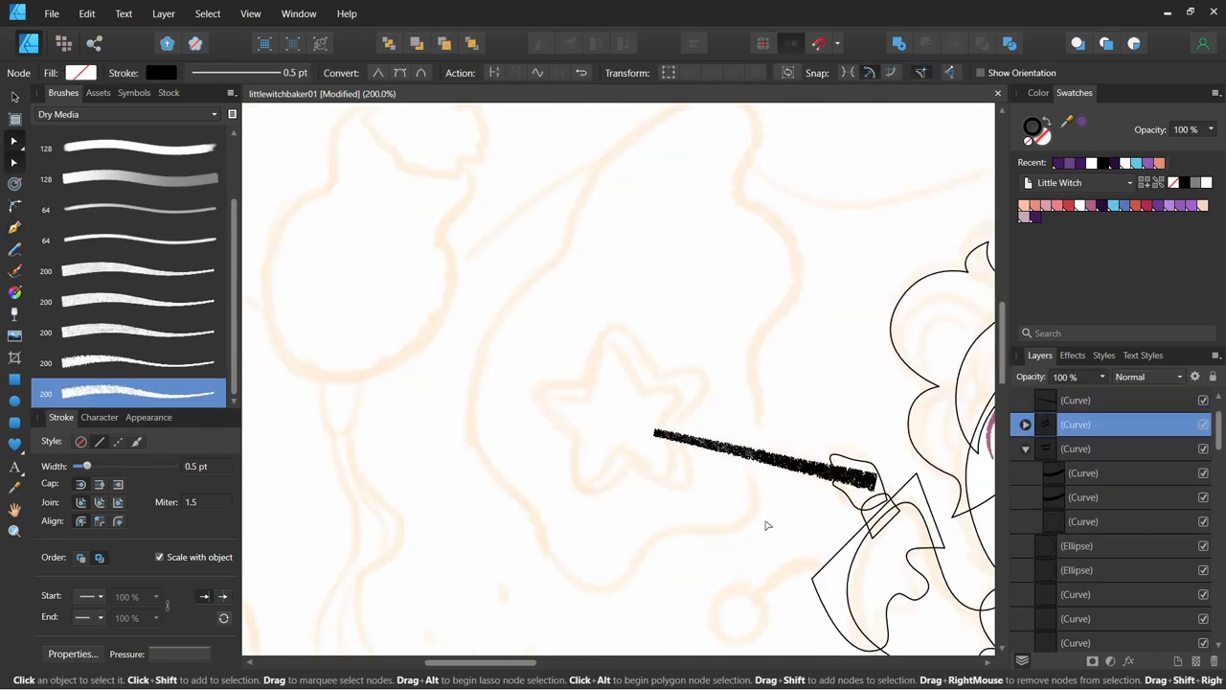
# Step: Pick the Pen tool from the Tools panel to trace curves over the sketch
pyautogui.click(15, 446)
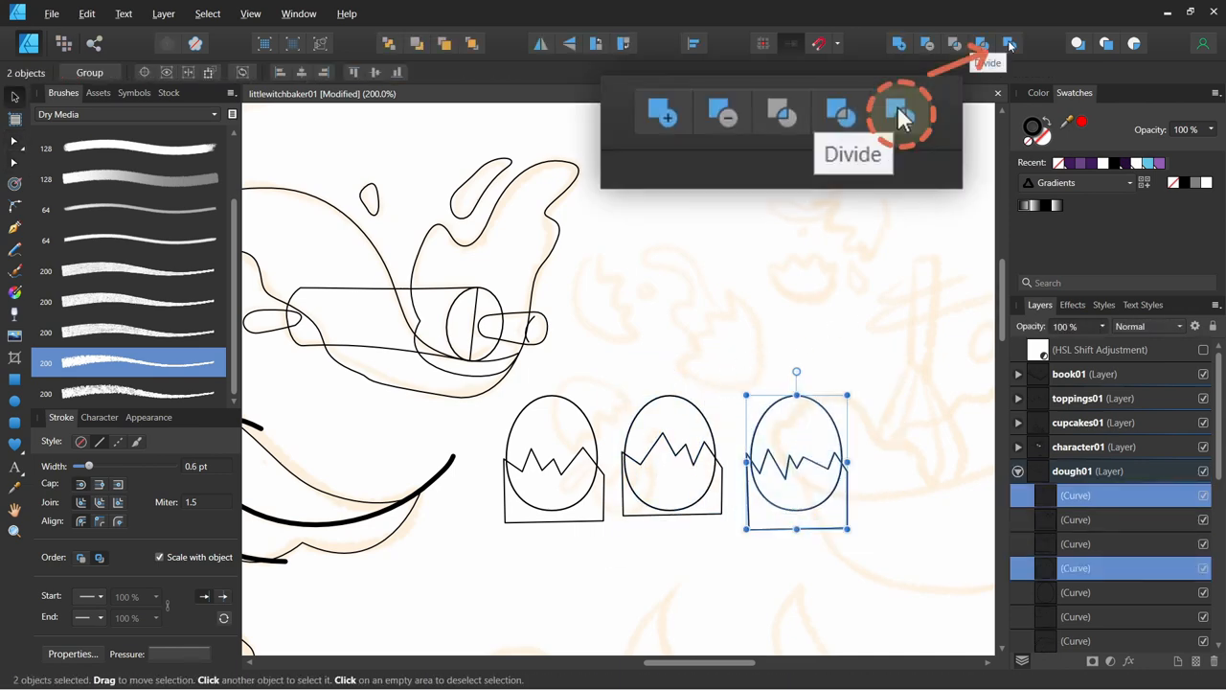
# Step: Divide the rightmost egg with its zigzag crack line into separate shell pieces
pyautogui.click(901, 110)
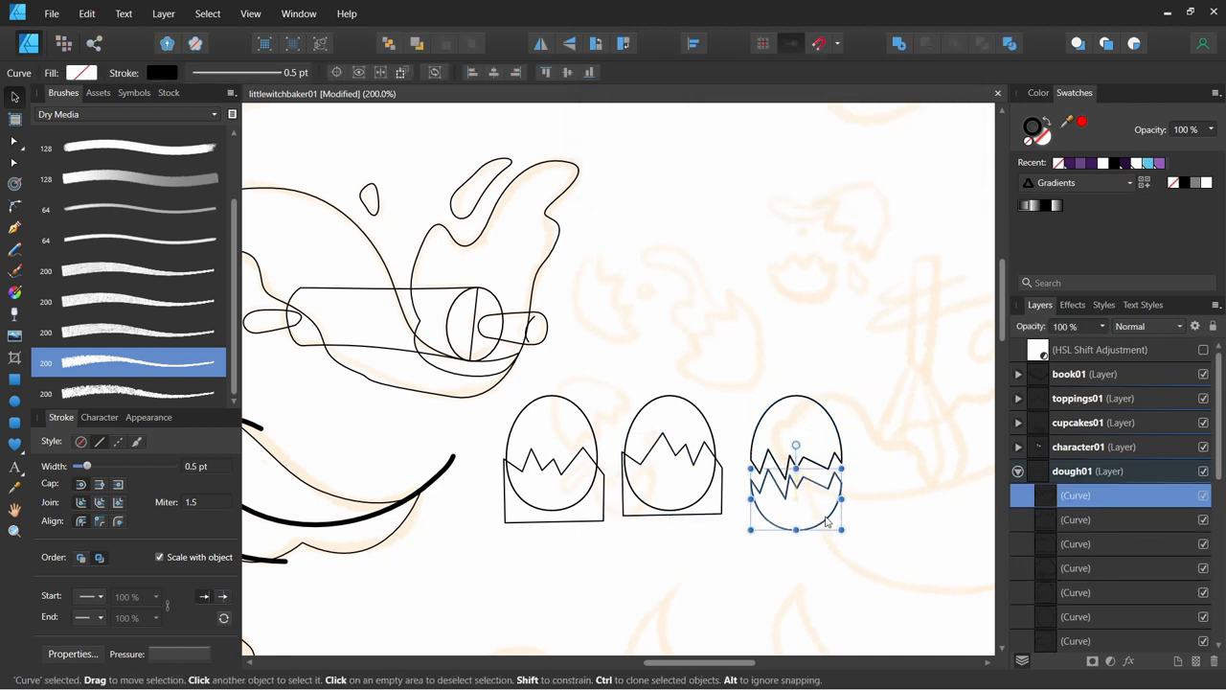
pyautogui.click(670, 451)
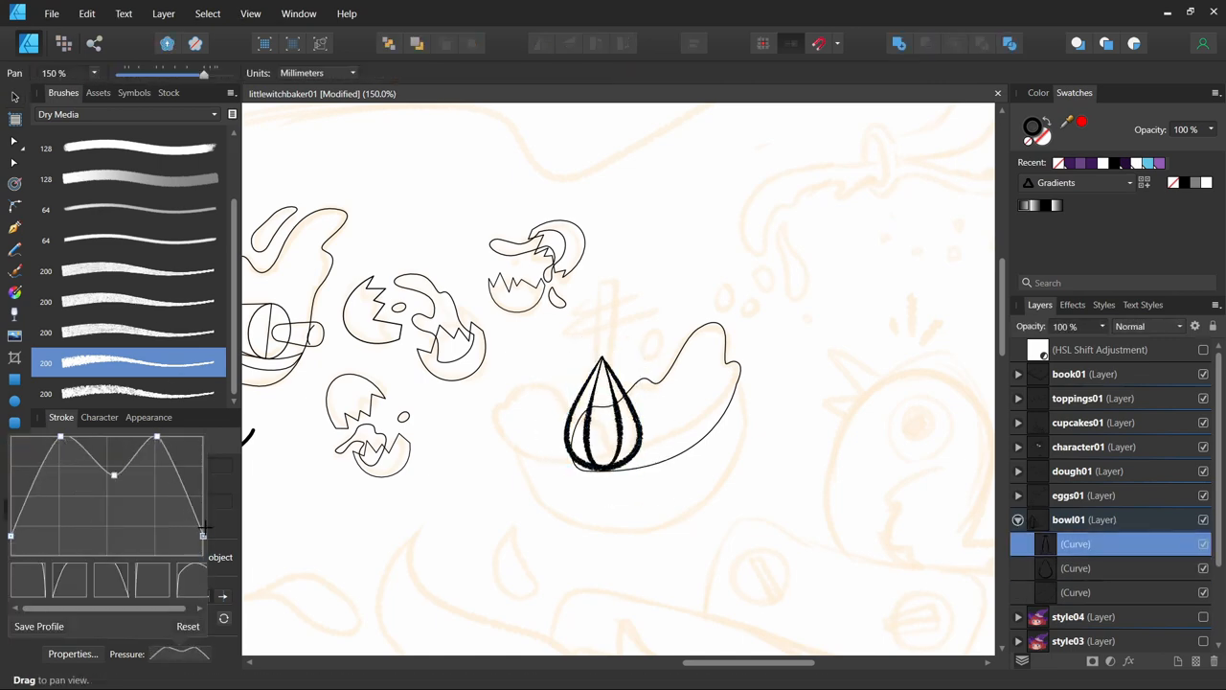
# Step: Edit the teardrop stroke's pressure profile so its width tapers and varies
pyautogui.click(1077, 568)
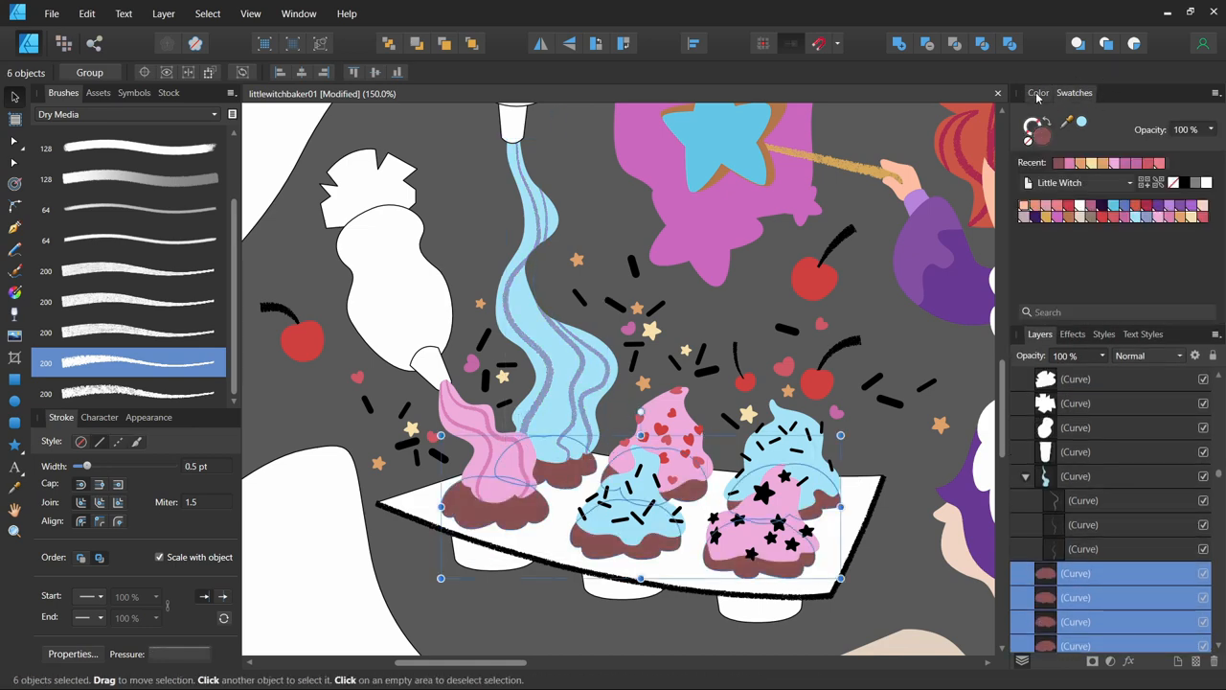
# Step: Bring up the colour wheel and pick a colour for the milk and bottle shapes
pyautogui.click(1039, 93)
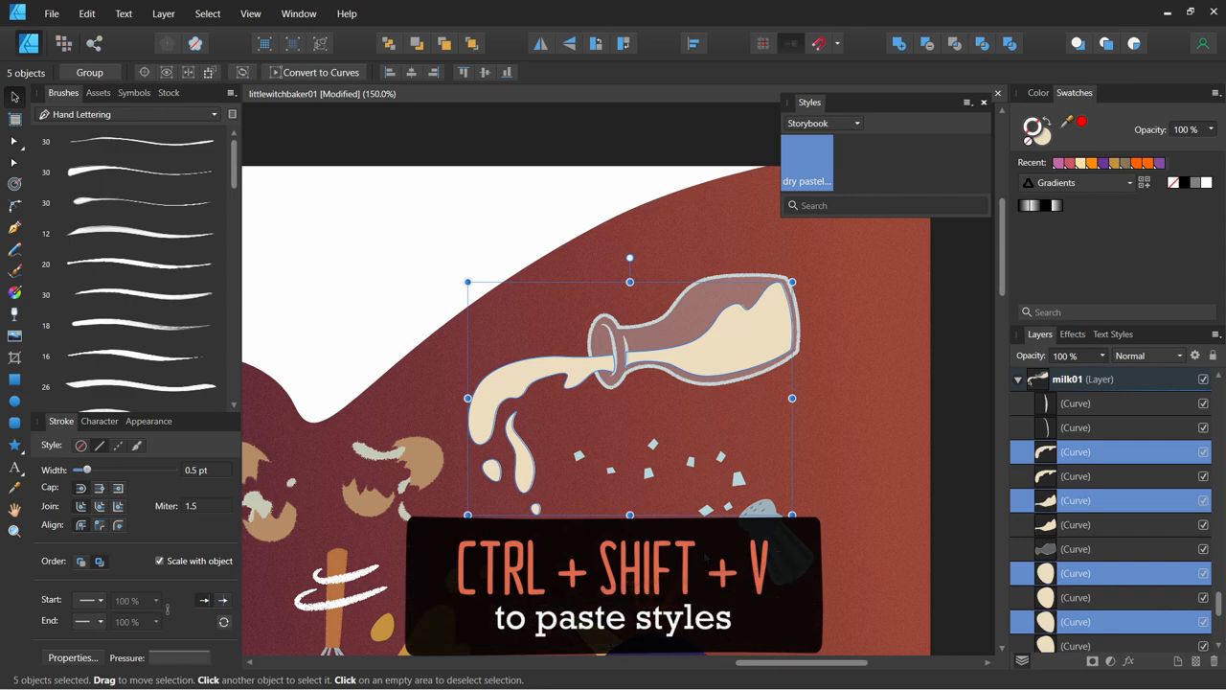
pyautogui.click(1087, 476)
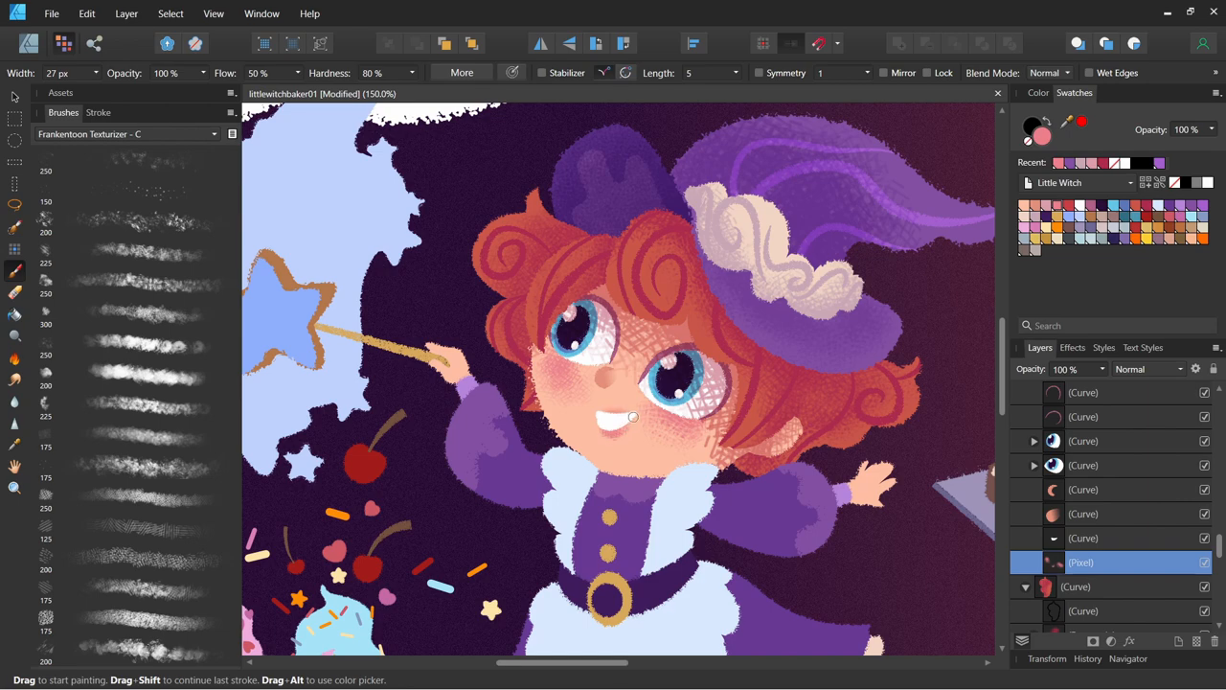
# Step: Pick the Pixel Brush and paint textured highlights on the open book and pink frosting
pyautogui.click(14, 141)
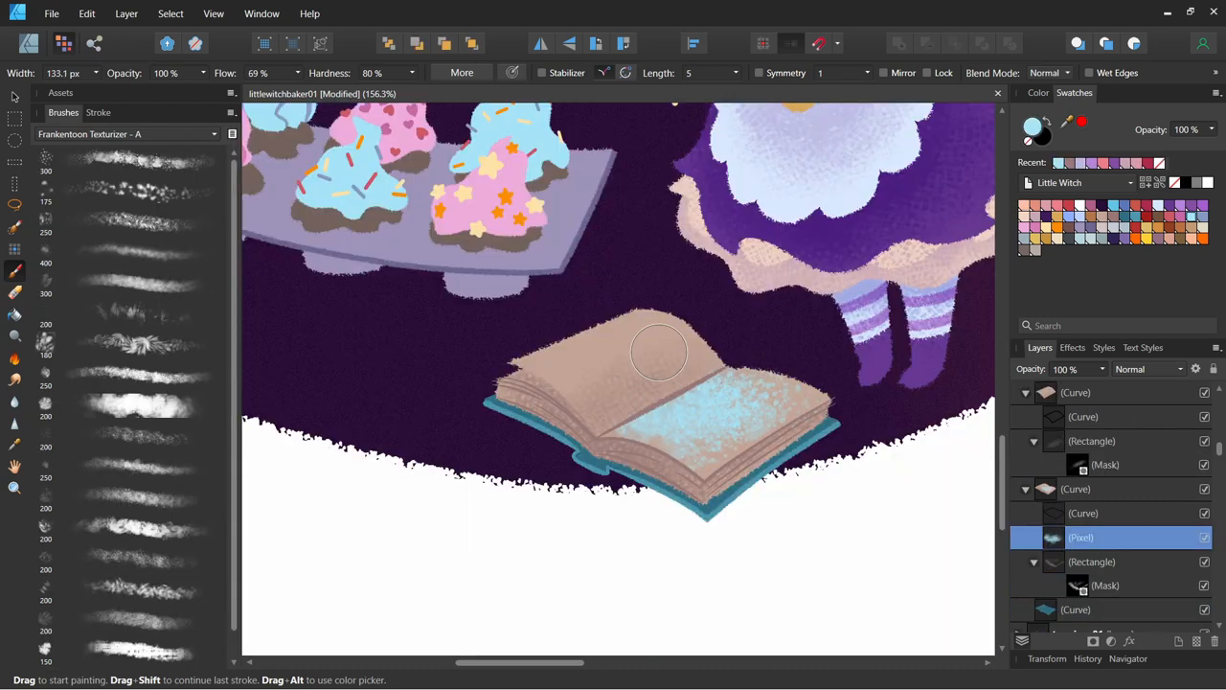
pyautogui.moveTo(658, 351); pyautogui.dragTo(677, 367)
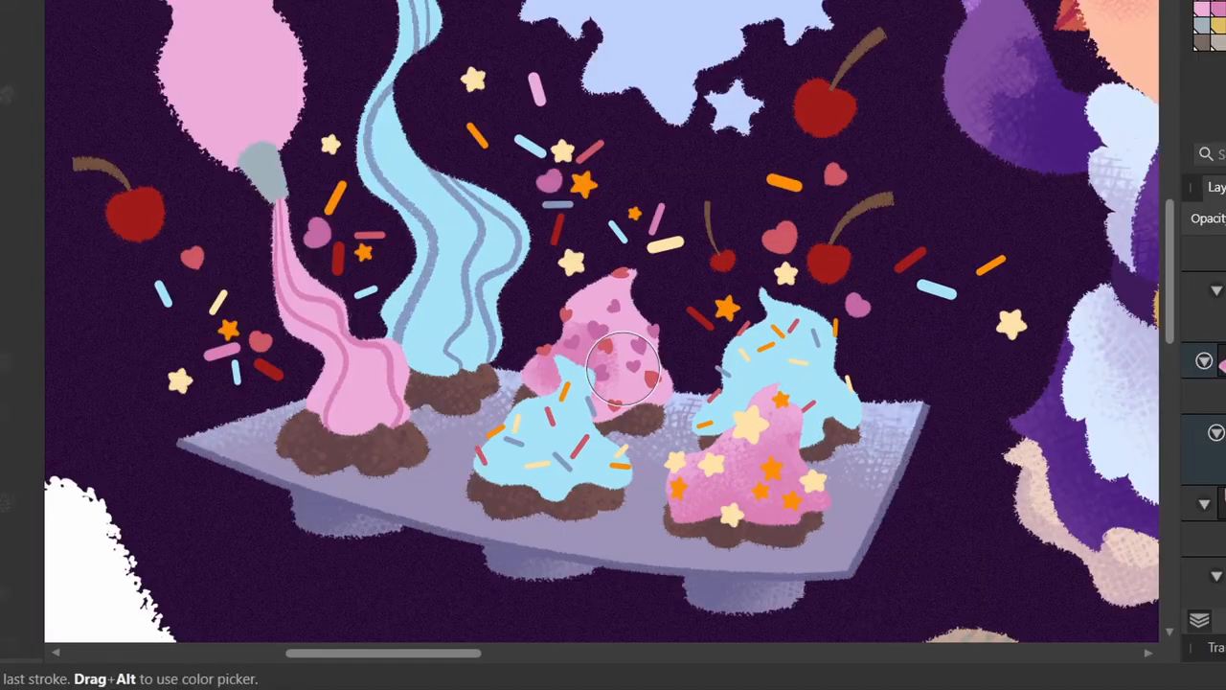
pyautogui.moveTo(623, 369); pyautogui.dragTo(628, 306)
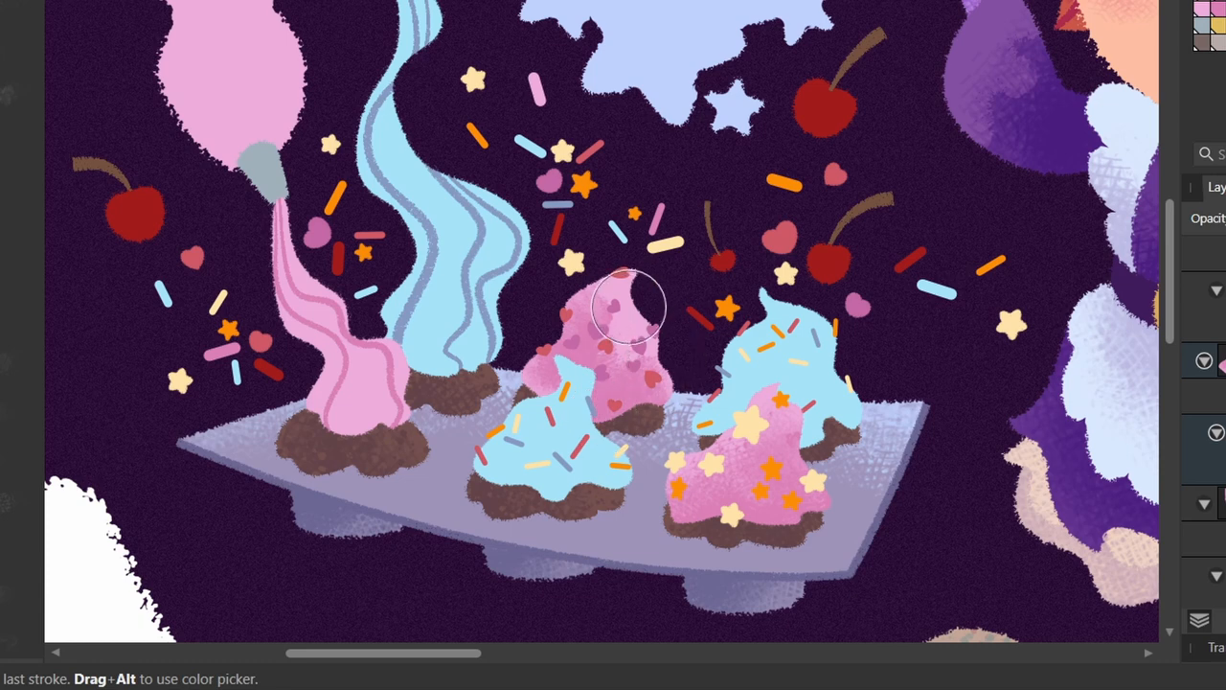
pyautogui.moveTo(628, 306); pyautogui.dragTo(613, 374)
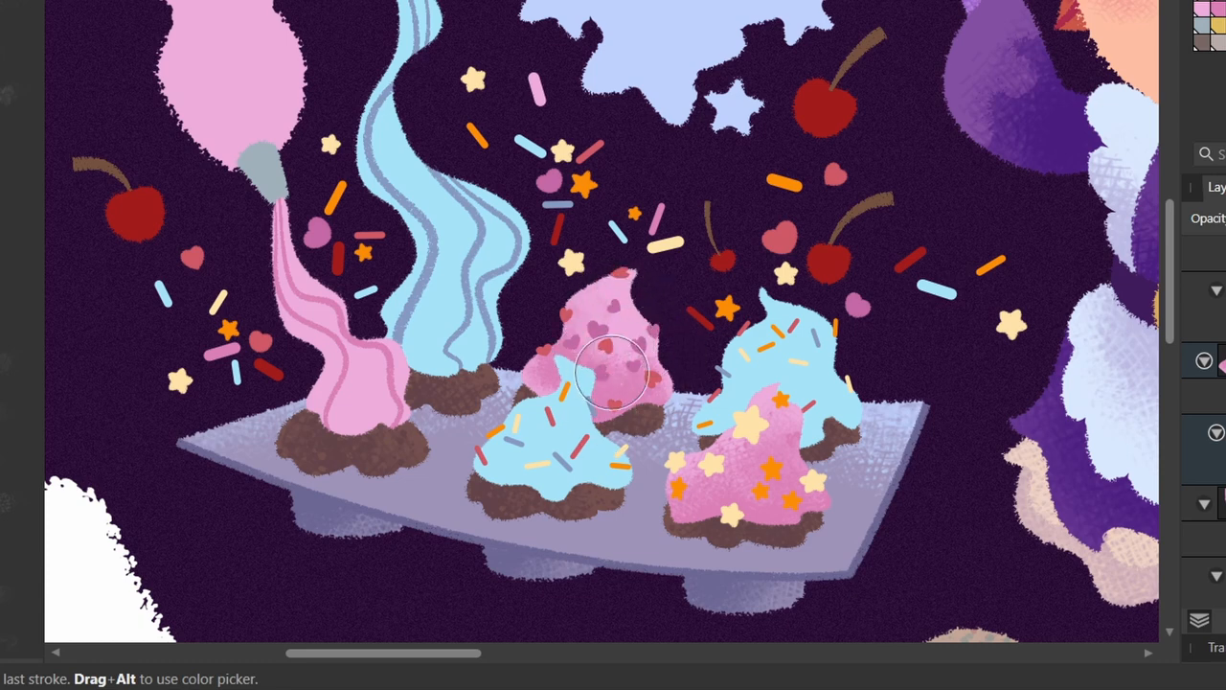
# Step: Shade the lower, middle and top of the pink frosting and the pink swirl
pyautogui.moveTo(618, 374); pyautogui.dragTo(599, 398)
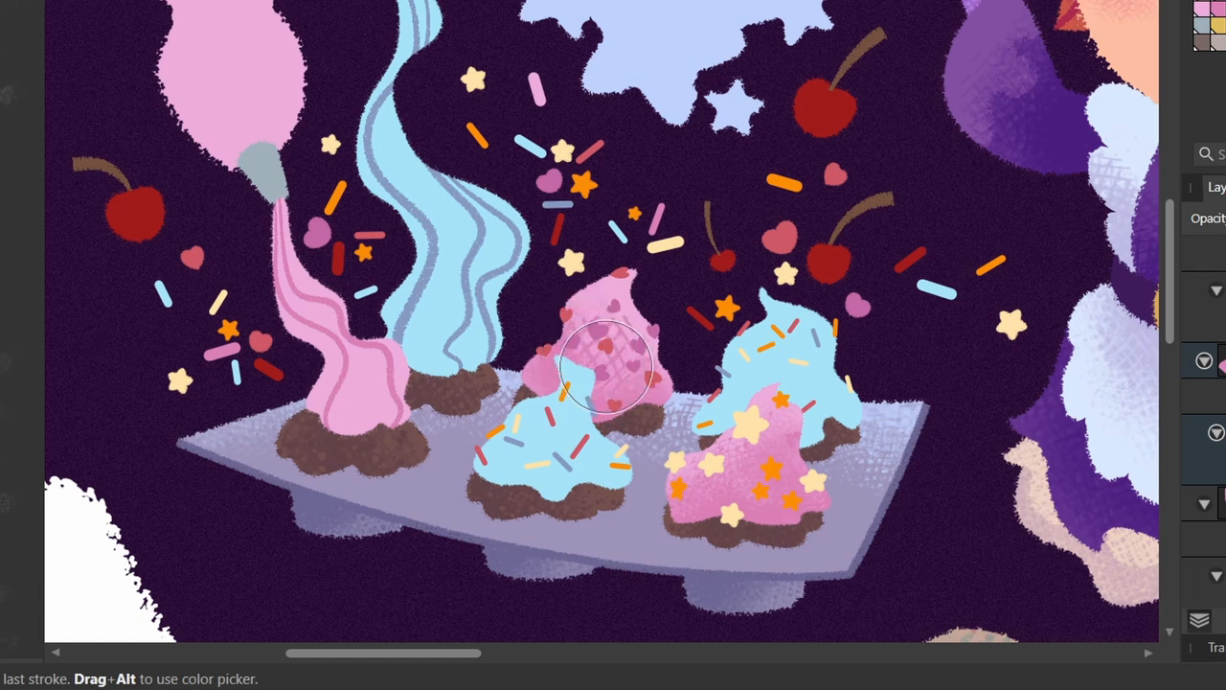
pyautogui.moveTo(604, 374); pyautogui.dragTo(603, 316)
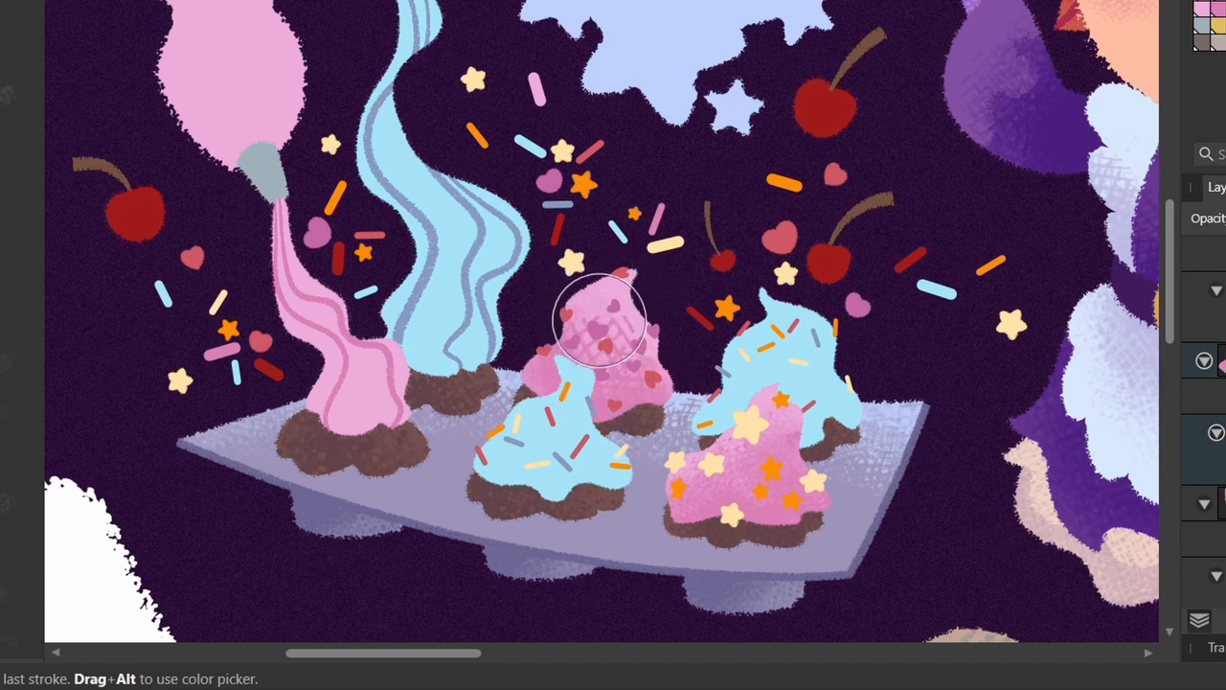
pyautogui.moveTo(599, 321); pyautogui.dragTo(704, 398)
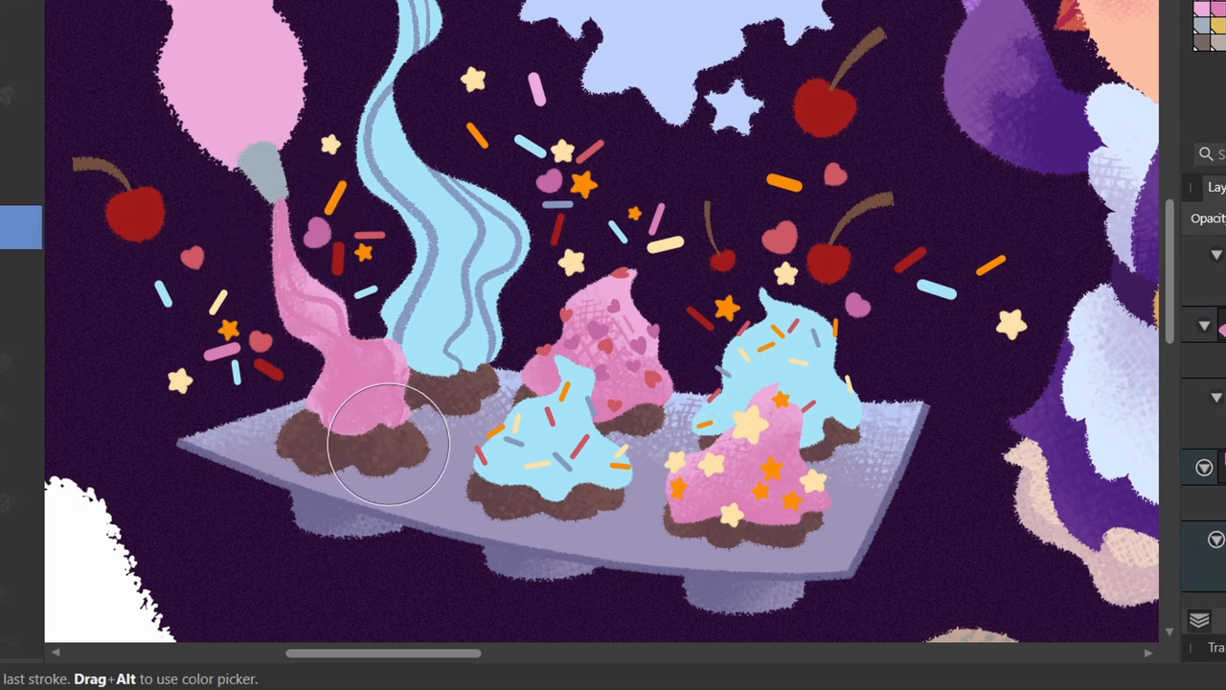
pyautogui.moveTo(388, 445); pyautogui.dragTo(388, 374)
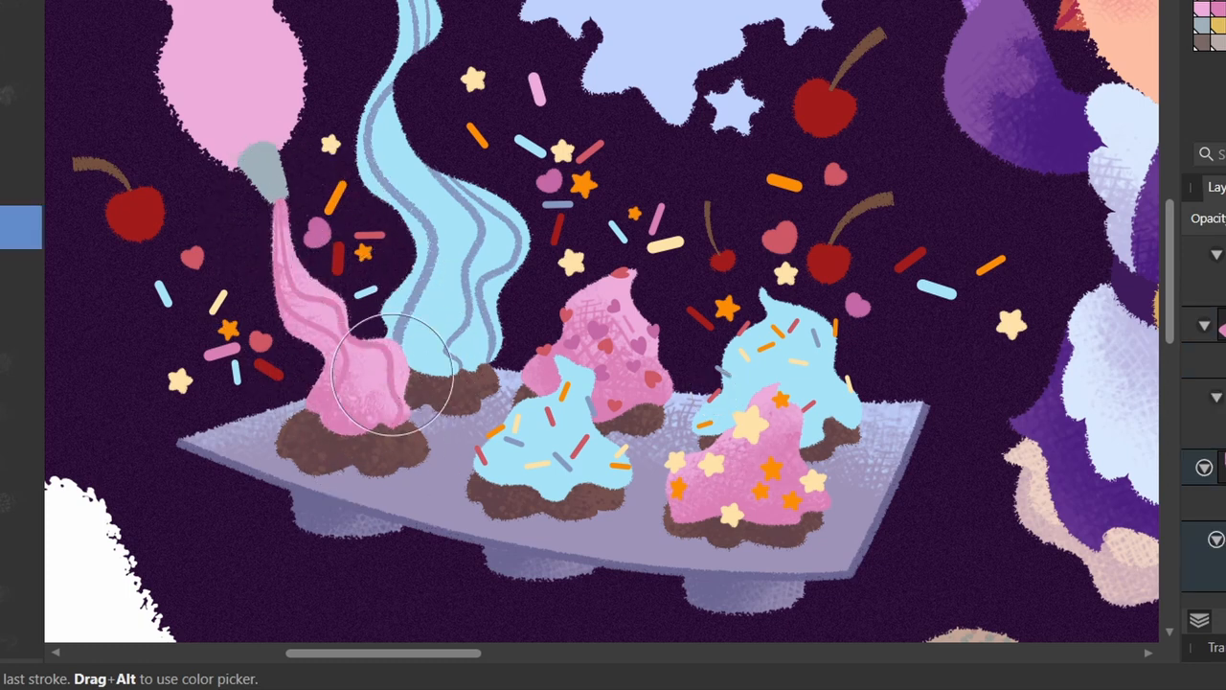
pyautogui.moveTo(388, 373); pyautogui.dragTo(287, 206)
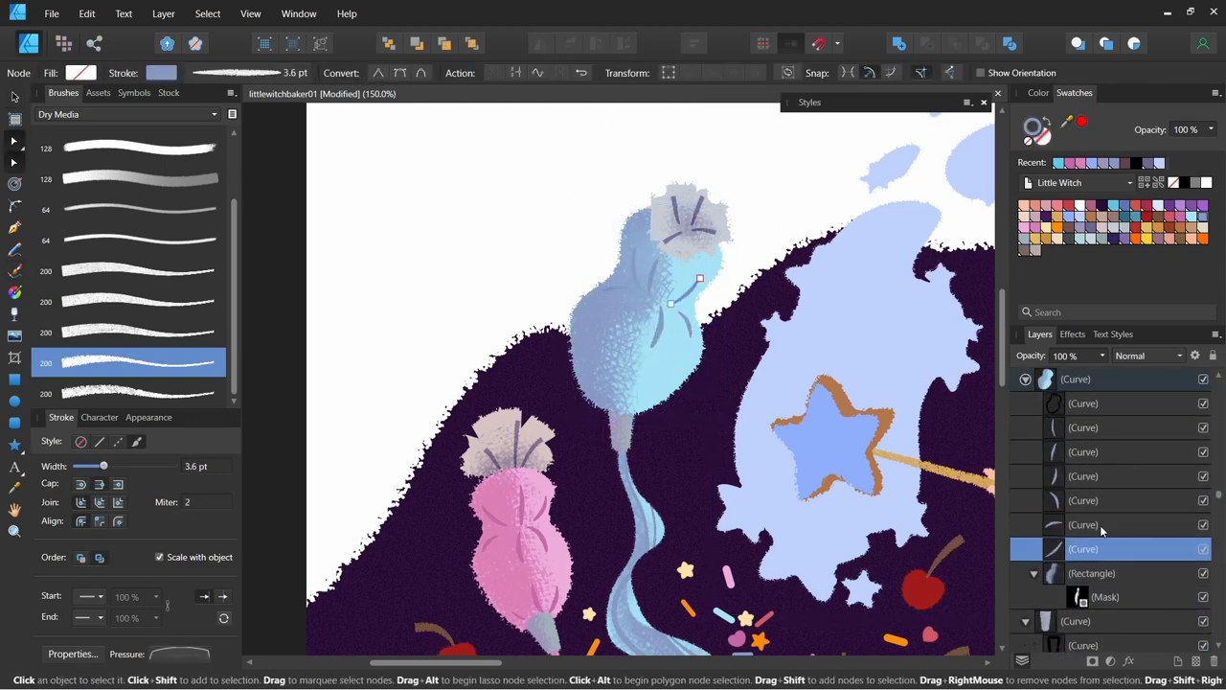
# Step: Reshape detail lines on the blue puff and bowl edge, checking bowl and whisk colours
pyautogui.click(1083, 477)
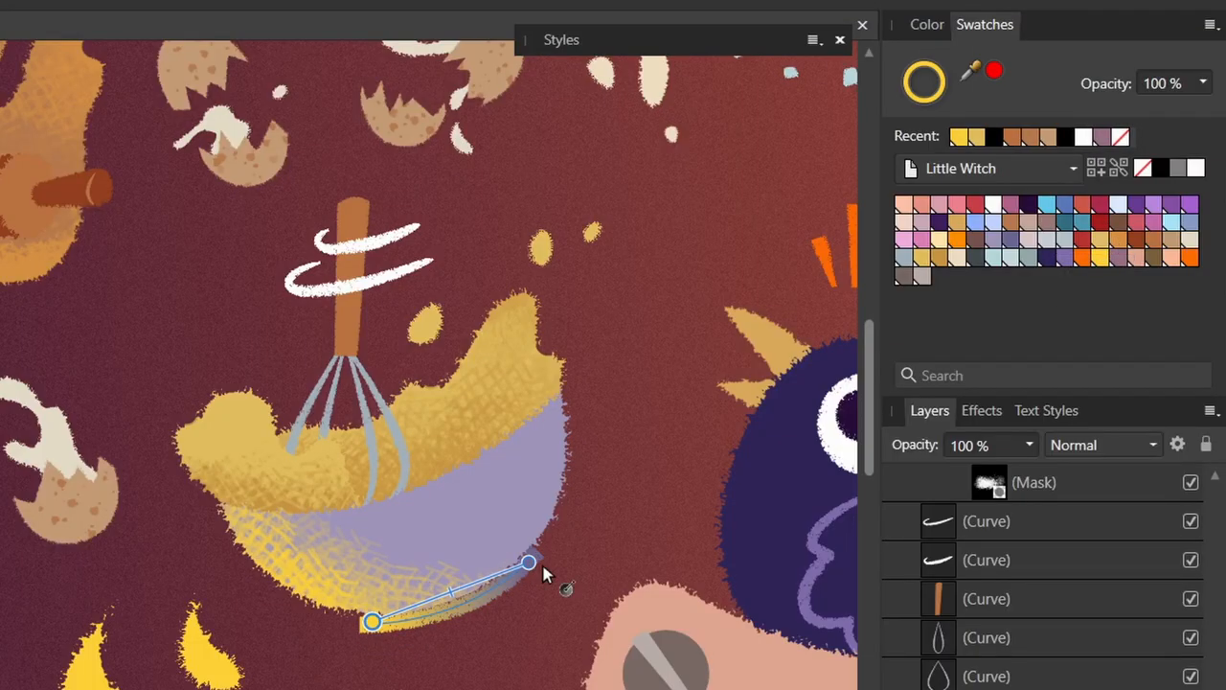
pyautogui.click(926, 23)
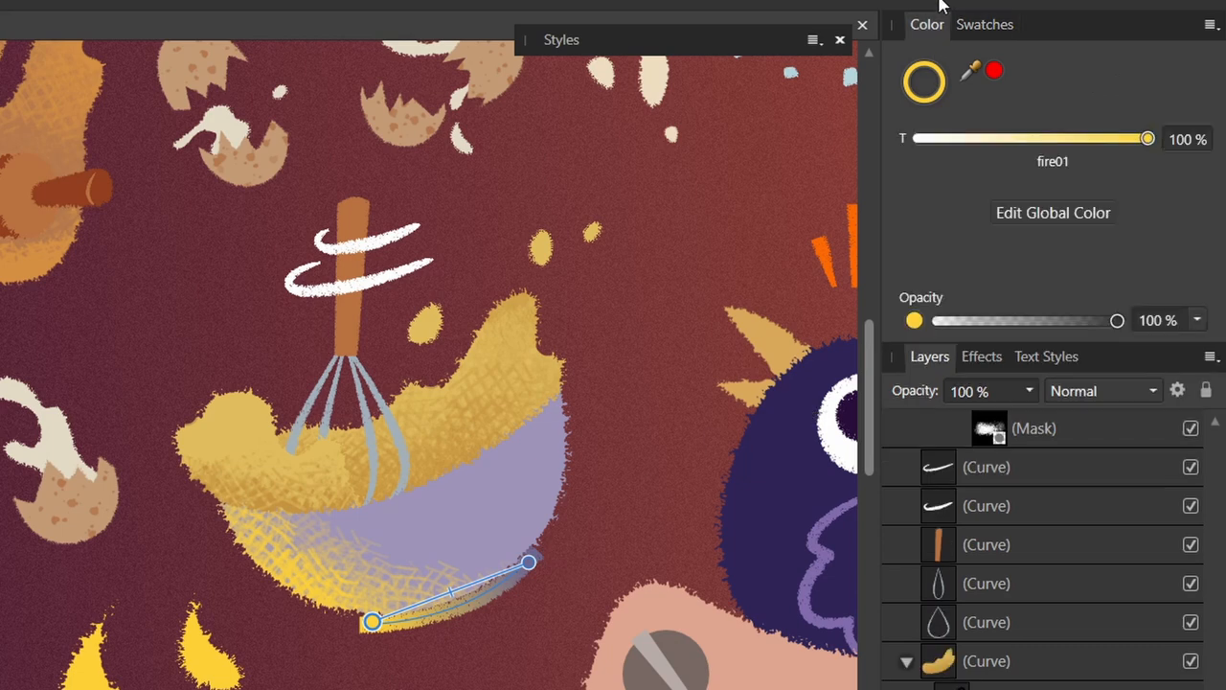
pyautogui.moveTo(1117, 320); pyautogui.dragTo(1013, 320)
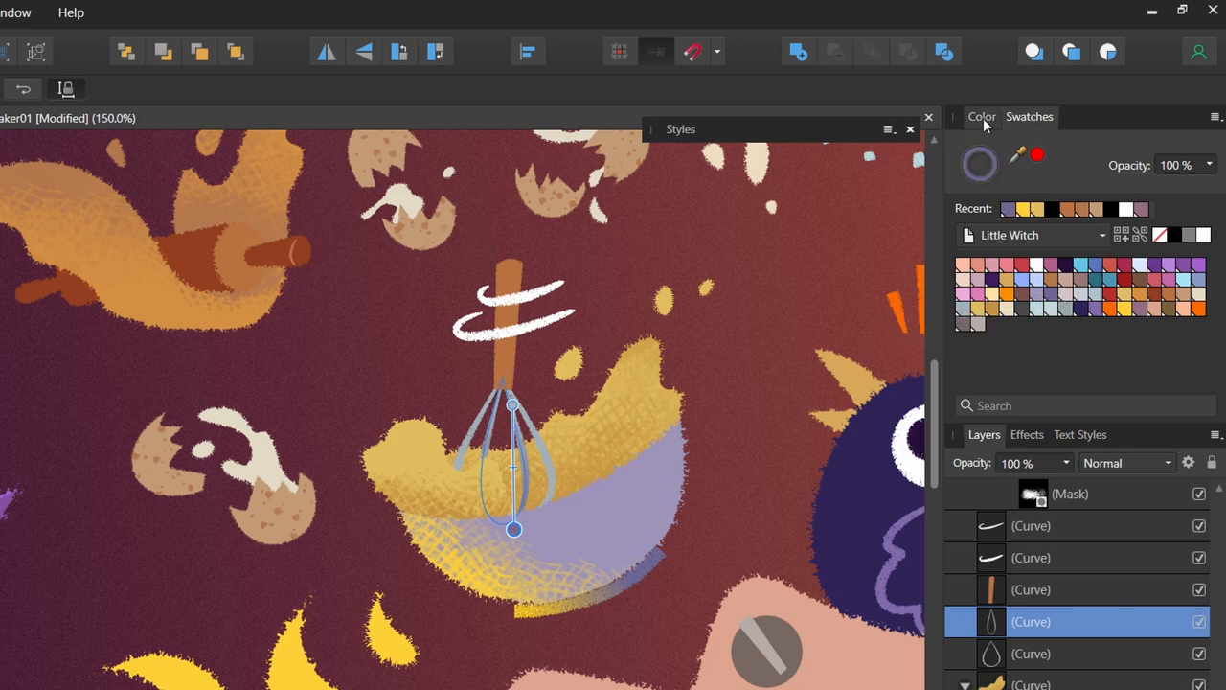
pyautogui.click(982, 116)
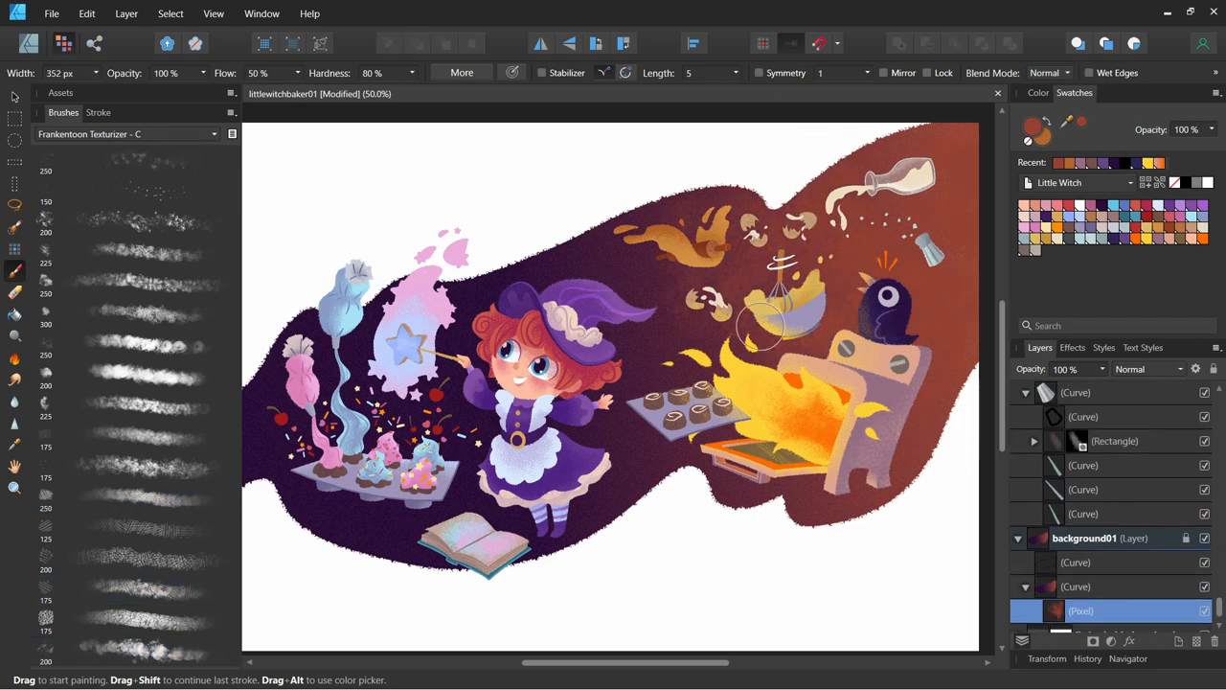
# Step: Select the background pixel layer and spray a pink glow around the star wand
pyautogui.click(134, 496)
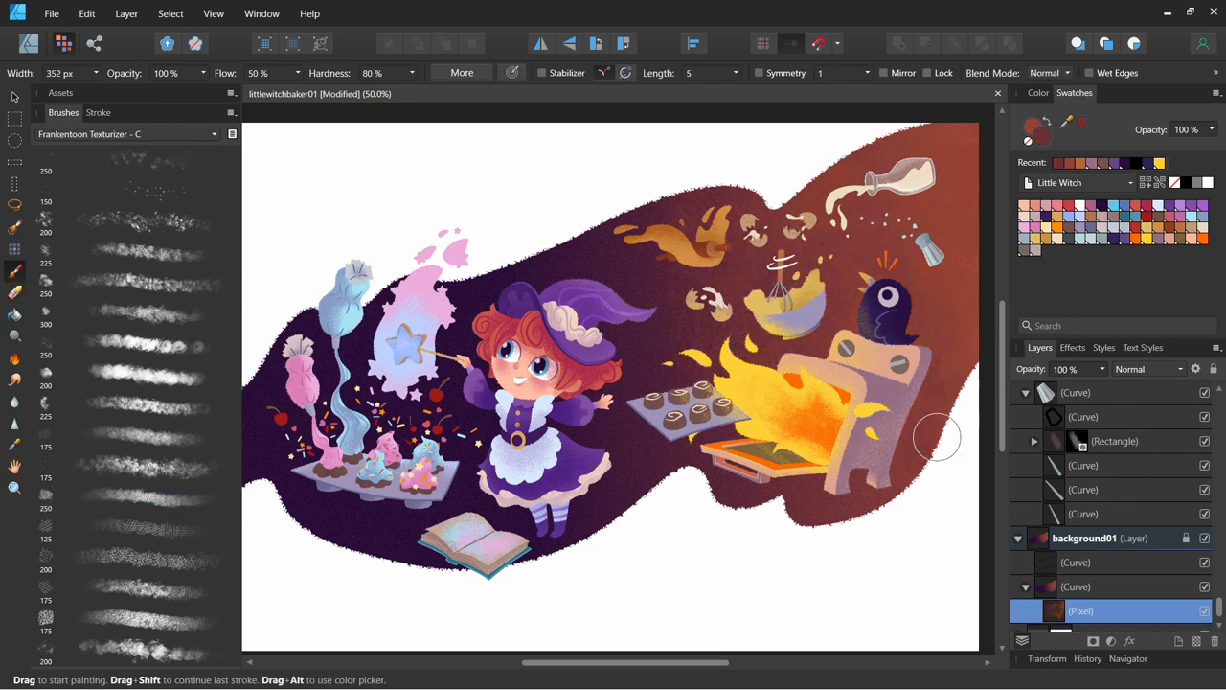
pyautogui.click(135, 467)
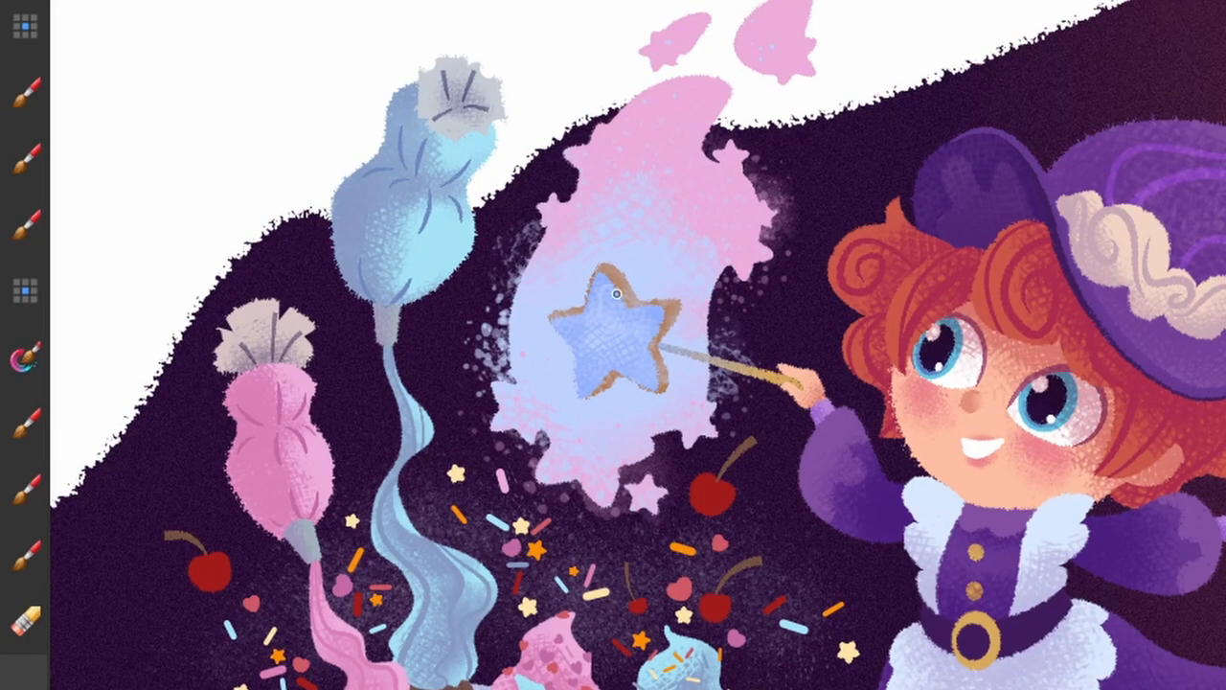
pyautogui.moveTo(616, 294); pyautogui.dragTo(587, 362)
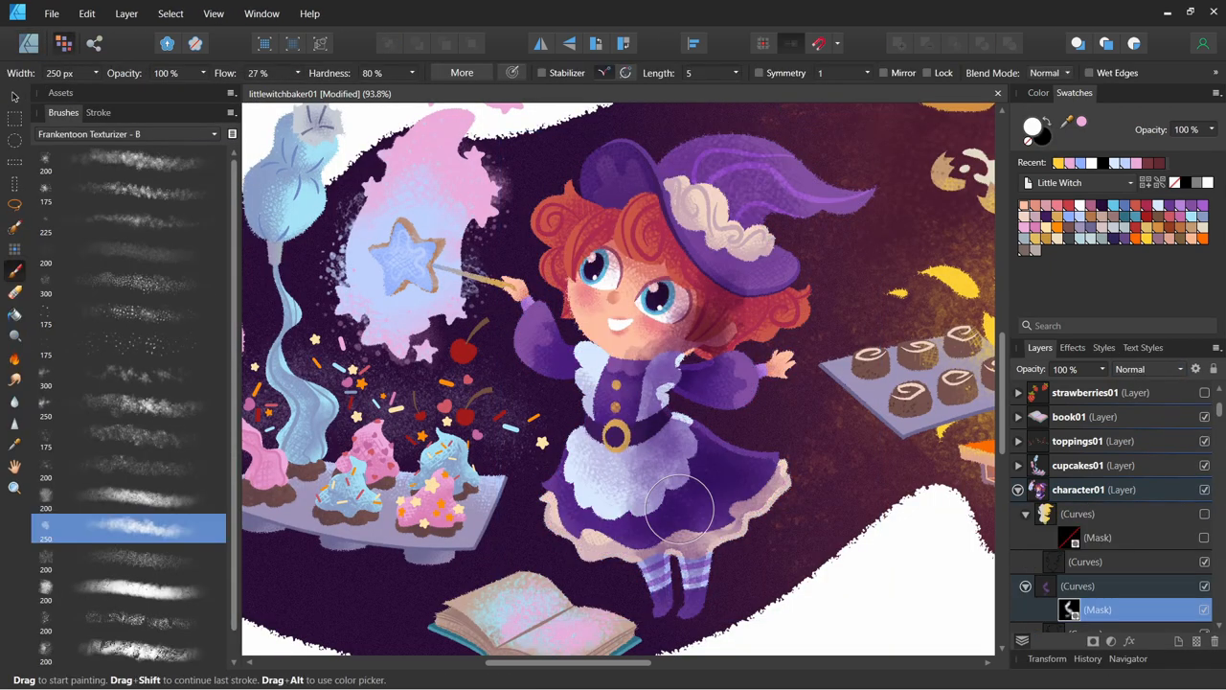
# Step: Brush textured highlights over the skirt and belt, then switch to Frankentoon B-Sides Vol. 1
pyautogui.moveTo(680, 508); pyautogui.dragTo(661, 431)
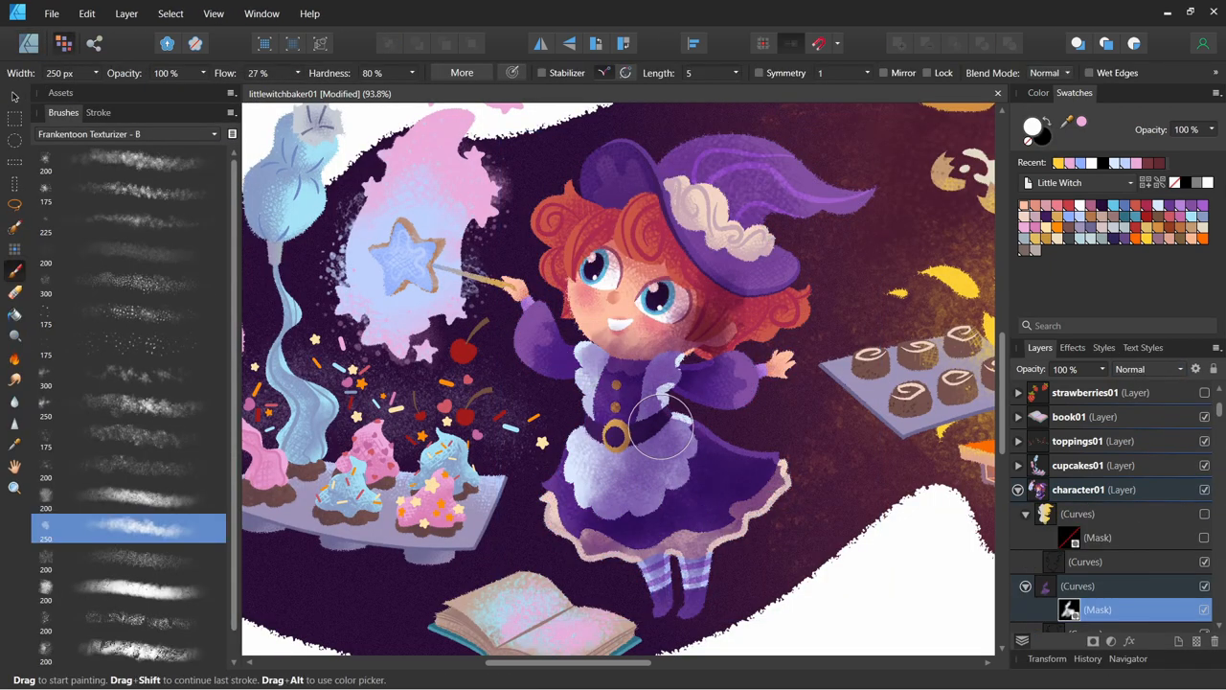
pyautogui.moveTo(661, 426); pyautogui.dragTo(767, 235)
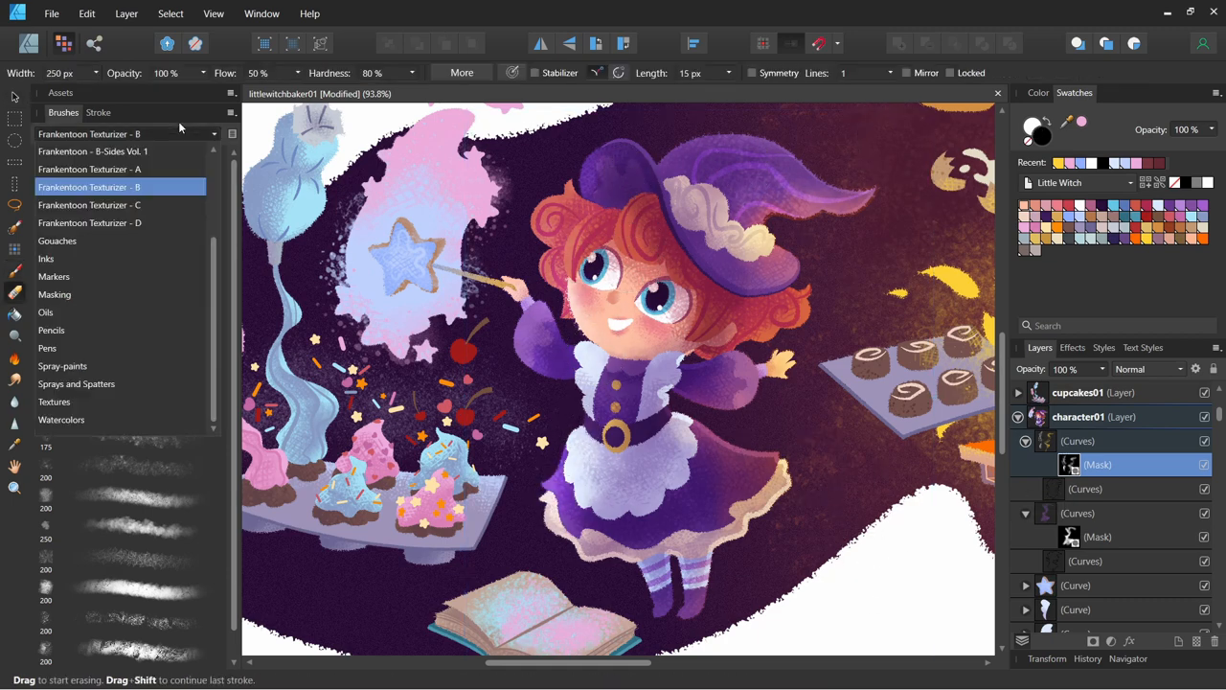
pyautogui.click(92, 151)
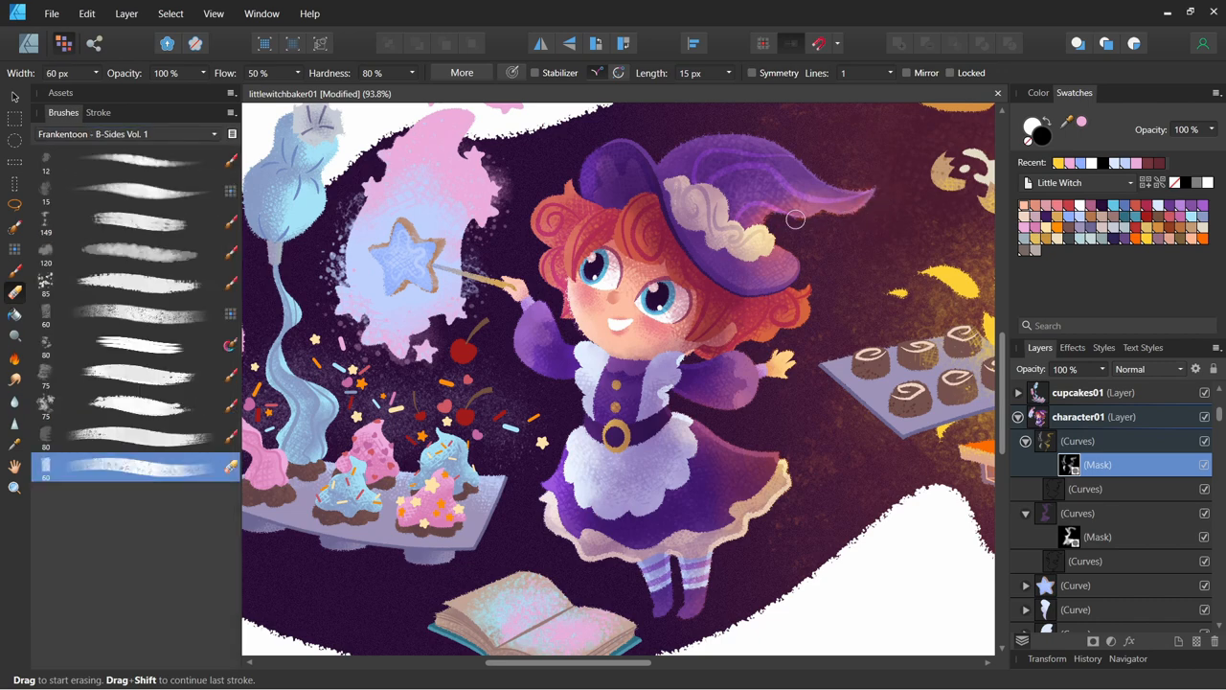